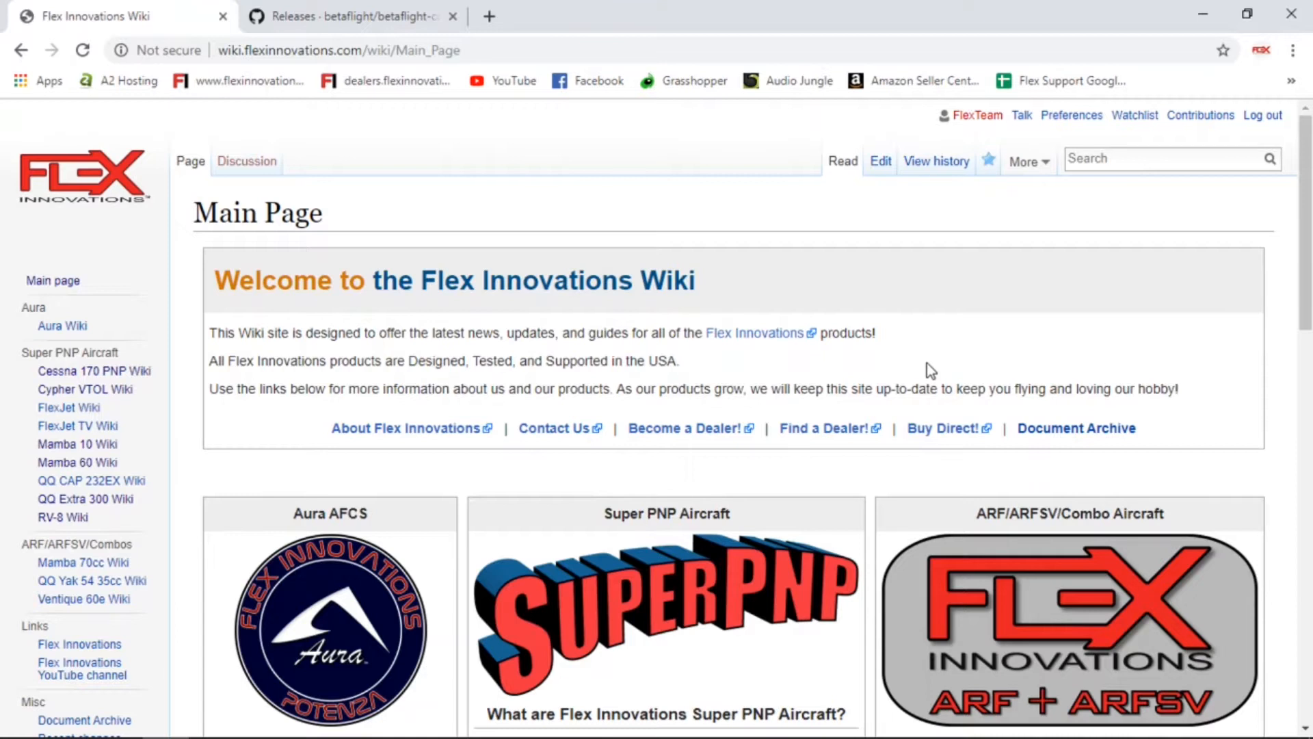
pyautogui.moveTo(927, 369)
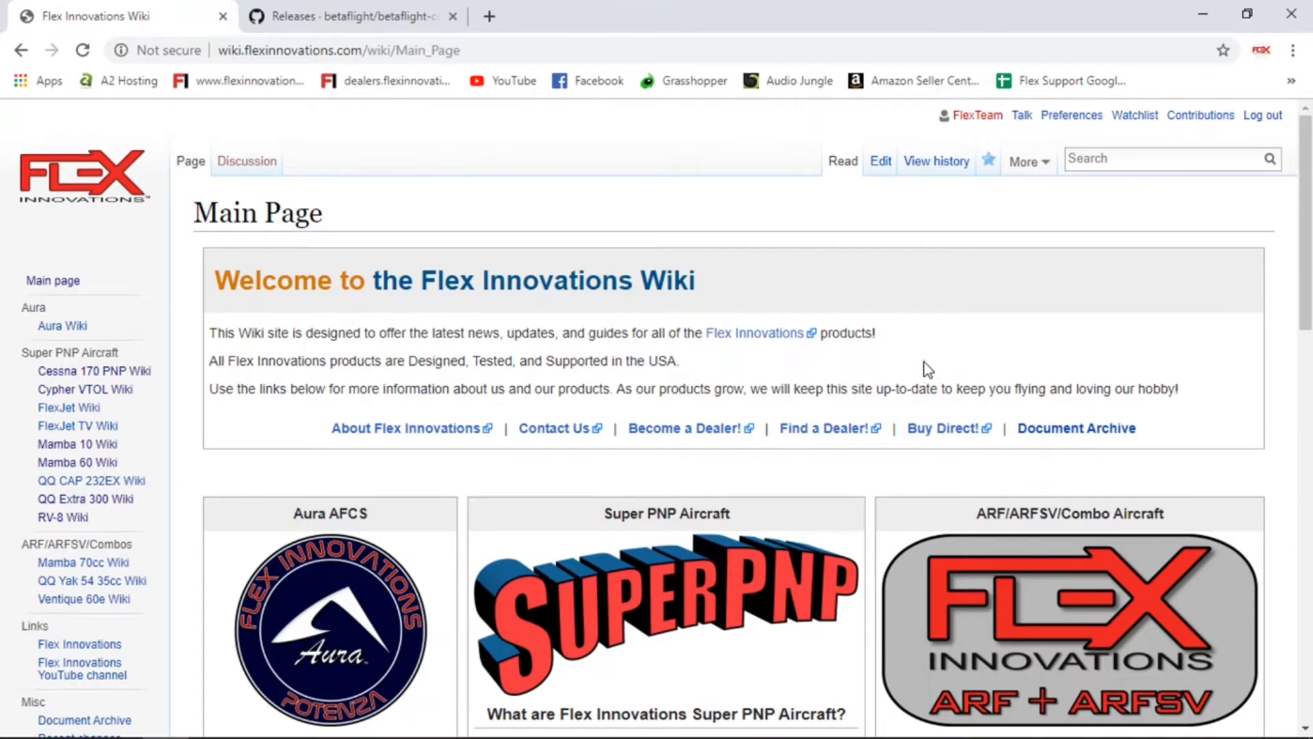
# Step: Browse the current Flex Innovations Wiki page before navigating elsewhere
pyautogui.click(276, 50)
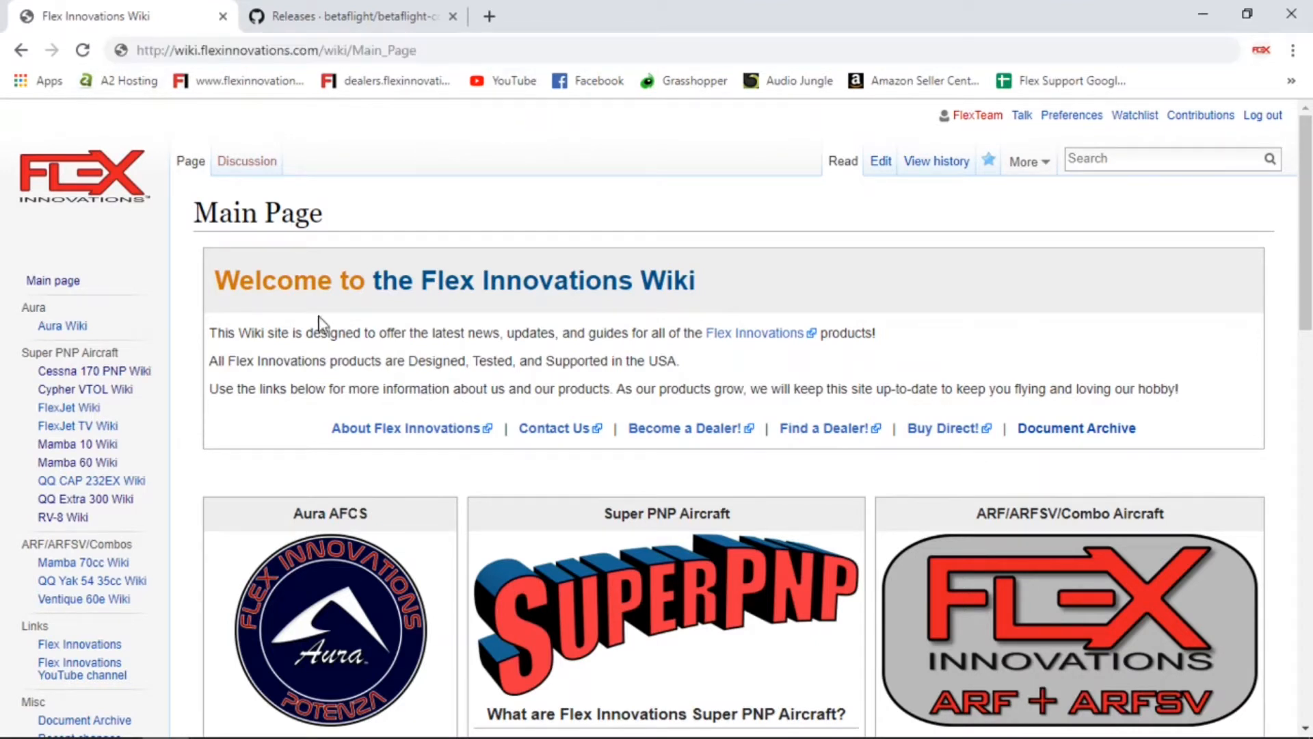
pyautogui.moveTo(230, 383)
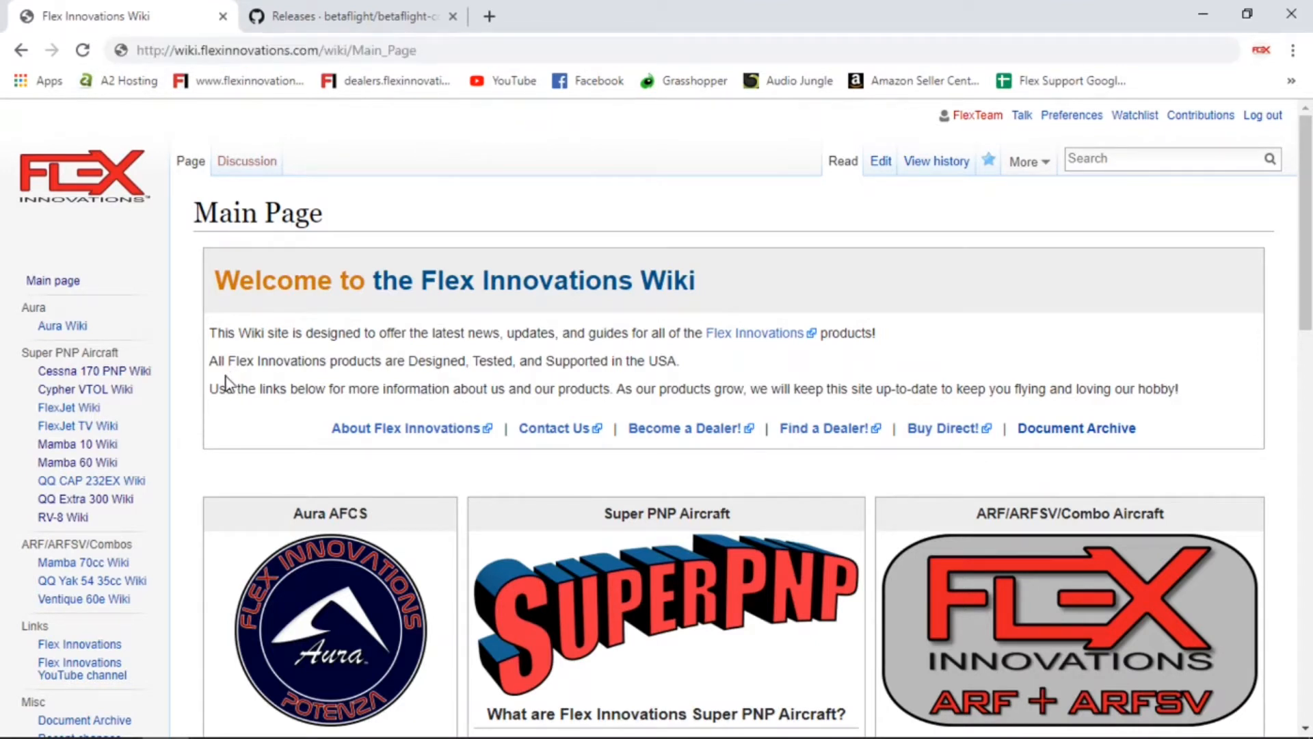
pyautogui.moveTo(85, 389)
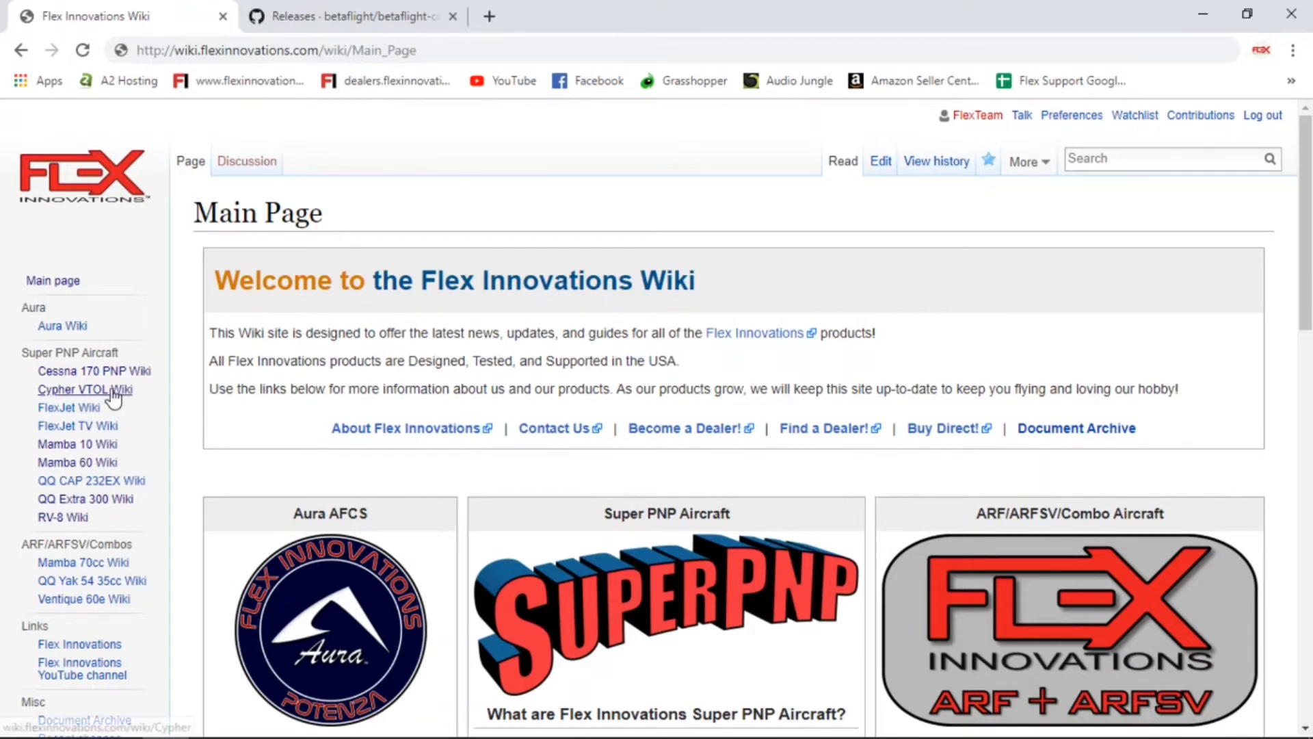
pyautogui.moveTo(93, 370)
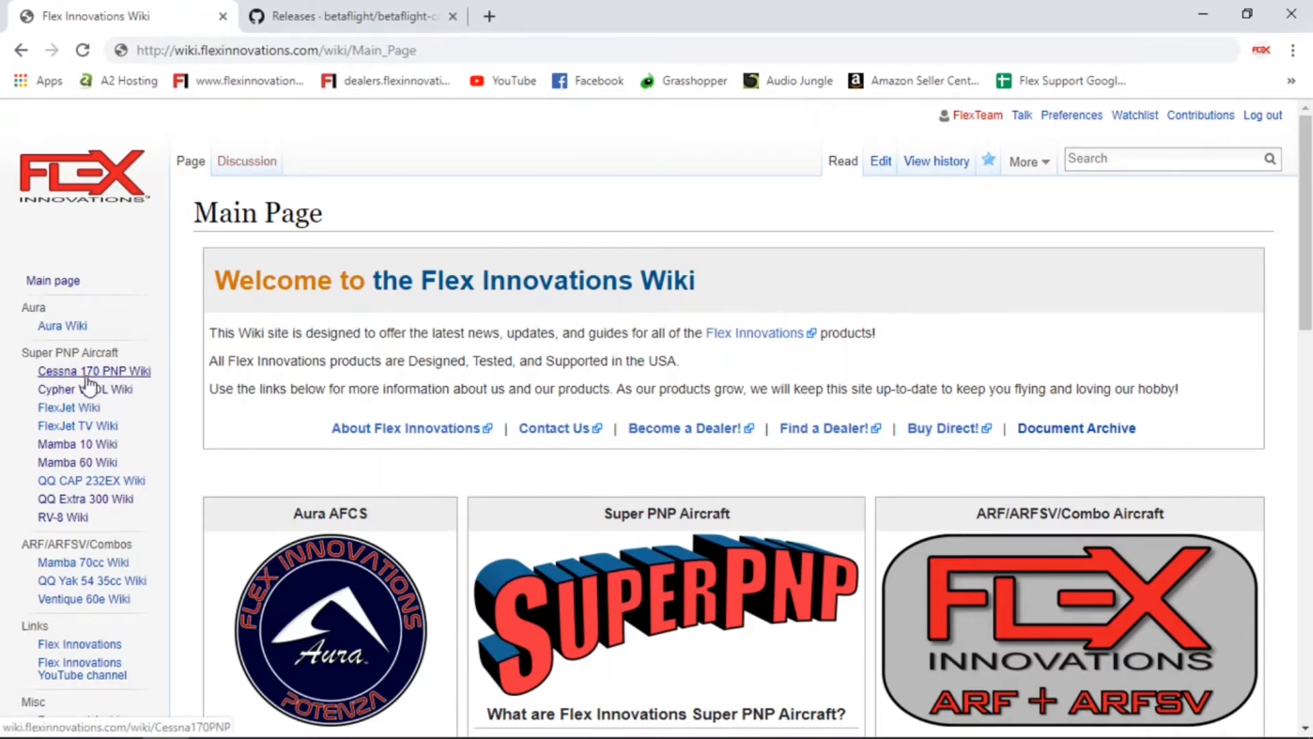
pyautogui.moveTo(80, 565)
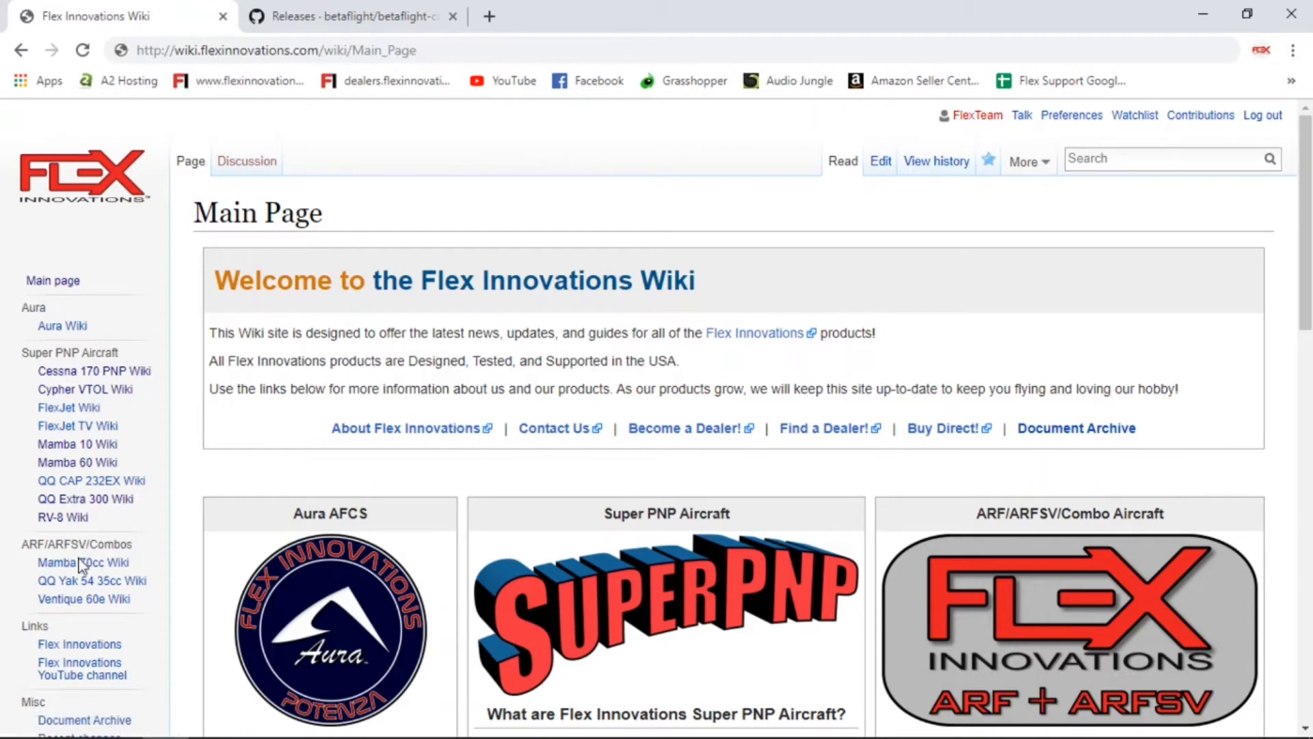
pyautogui.moveTo(208, 543)
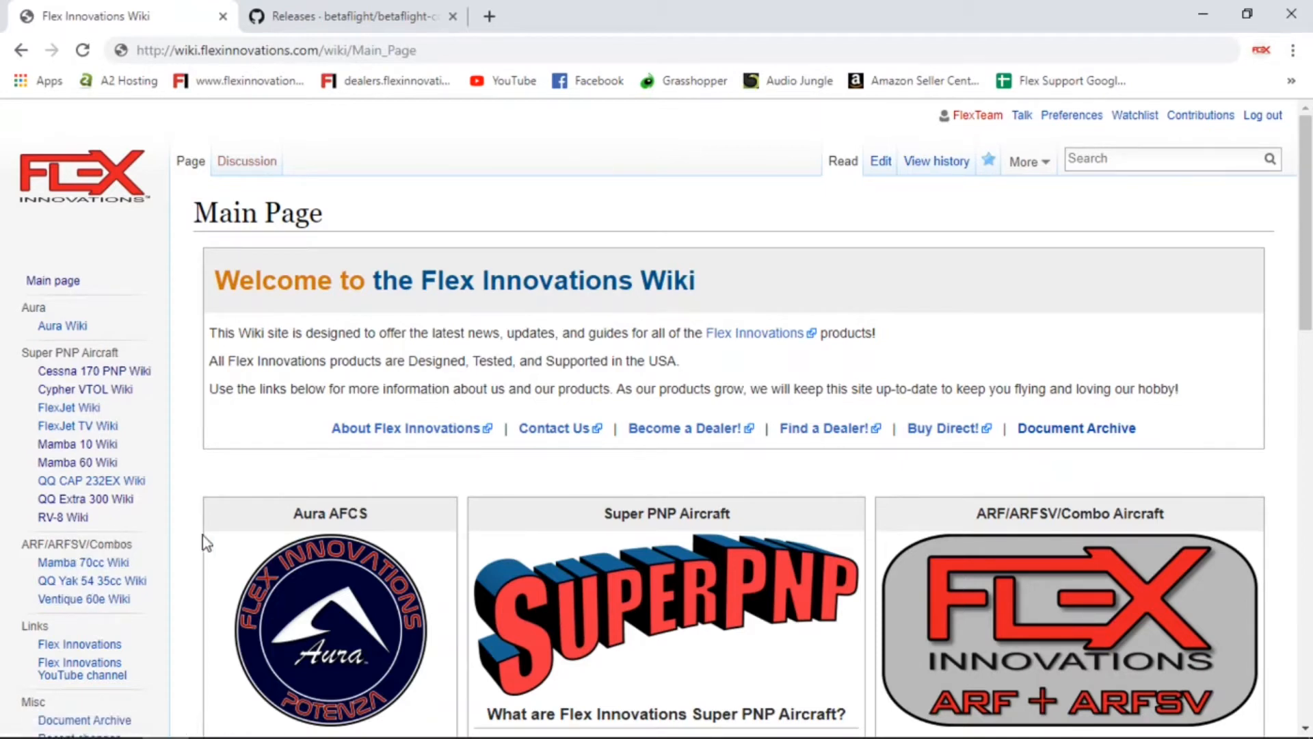
pyautogui.scroll(-3)
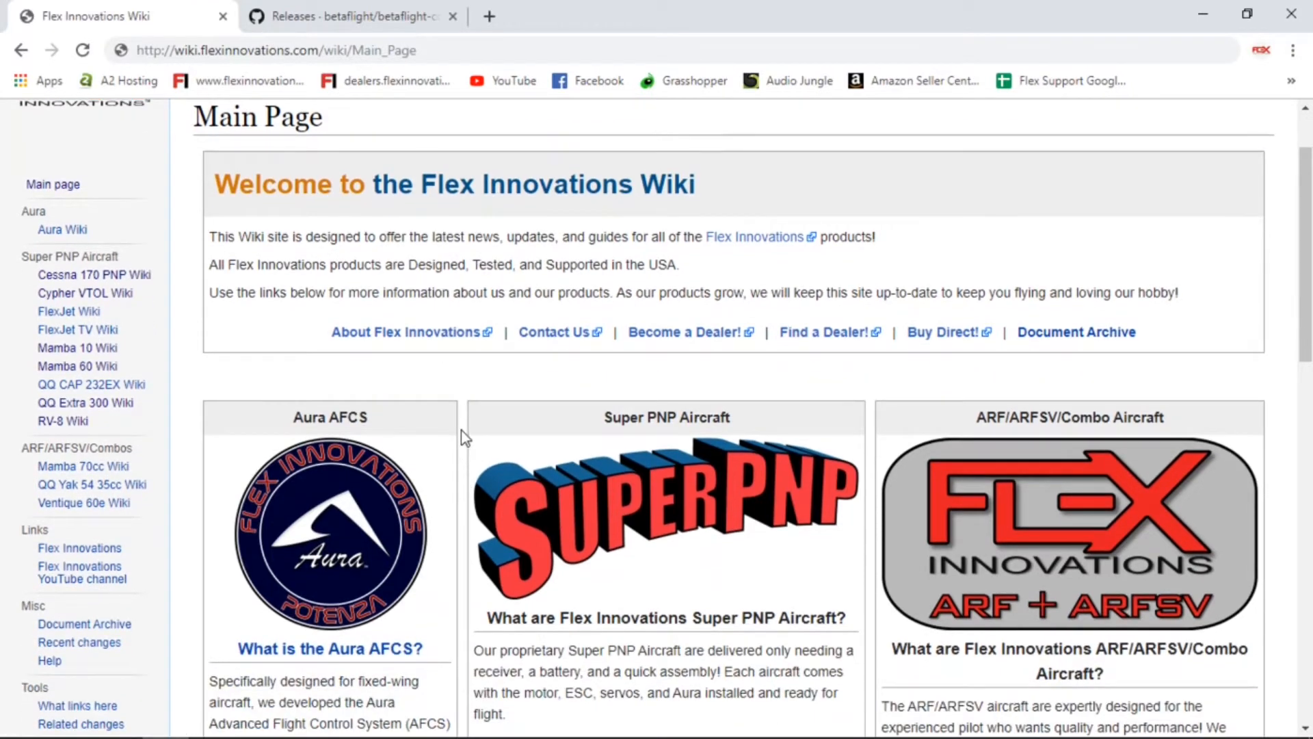
pyautogui.scroll(3)
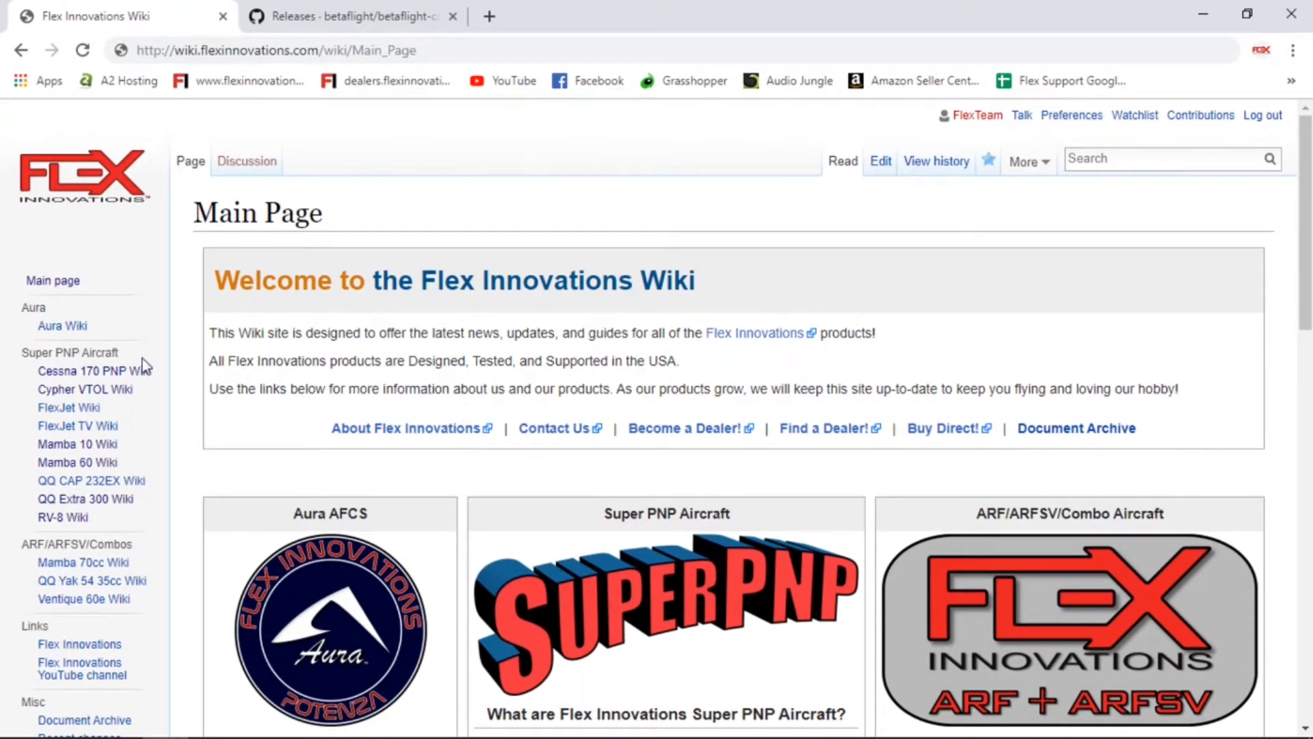
# Step: Show the FV-31 Cypher VTOL Wiki page and look through its aircraft info, manuals and configuration sections
pyautogui.click(85, 388)
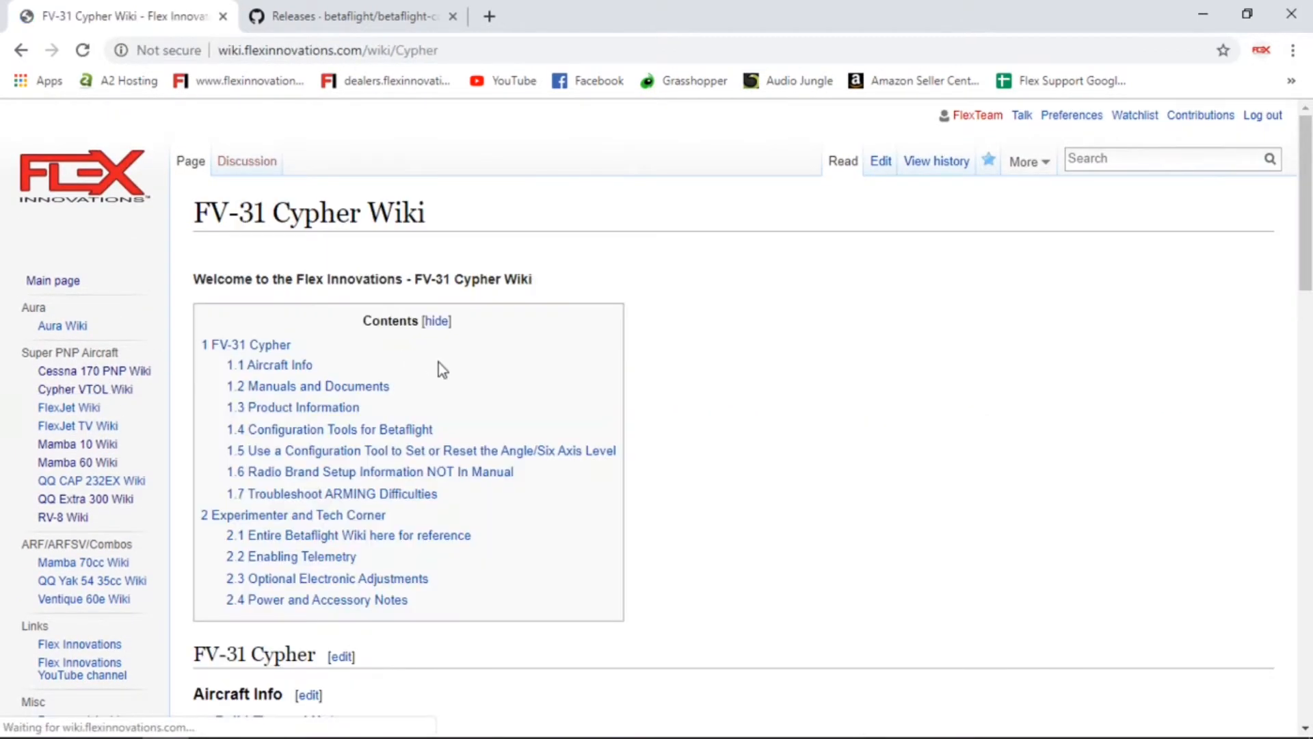
pyautogui.scroll(-3)
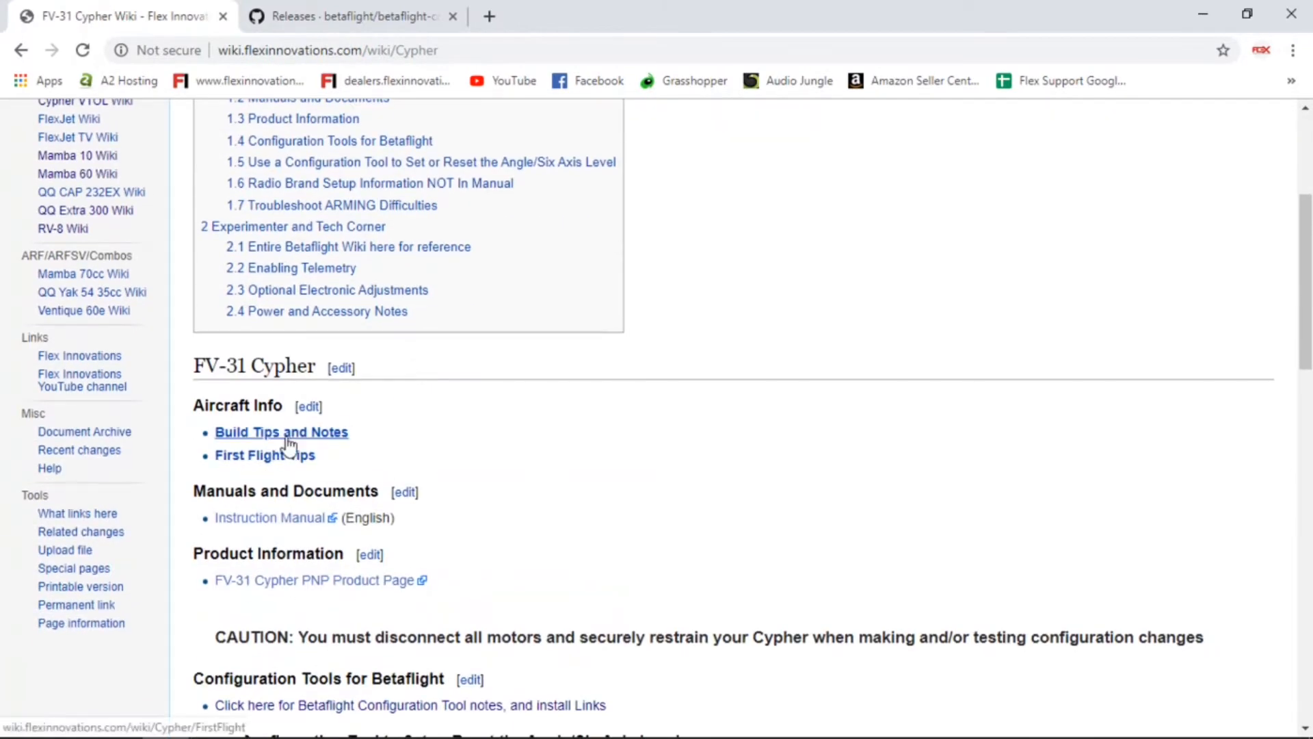
pyautogui.scroll(-3)
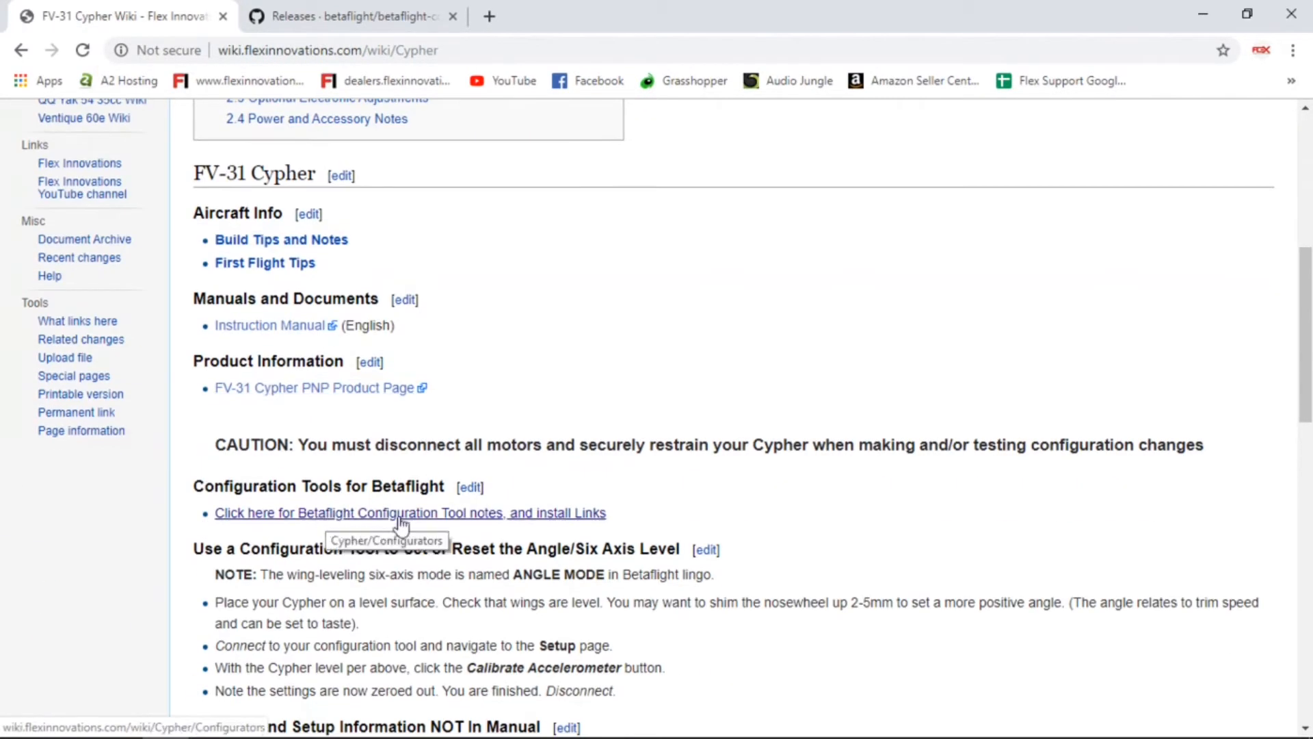
pyautogui.moveTo(476, 468)
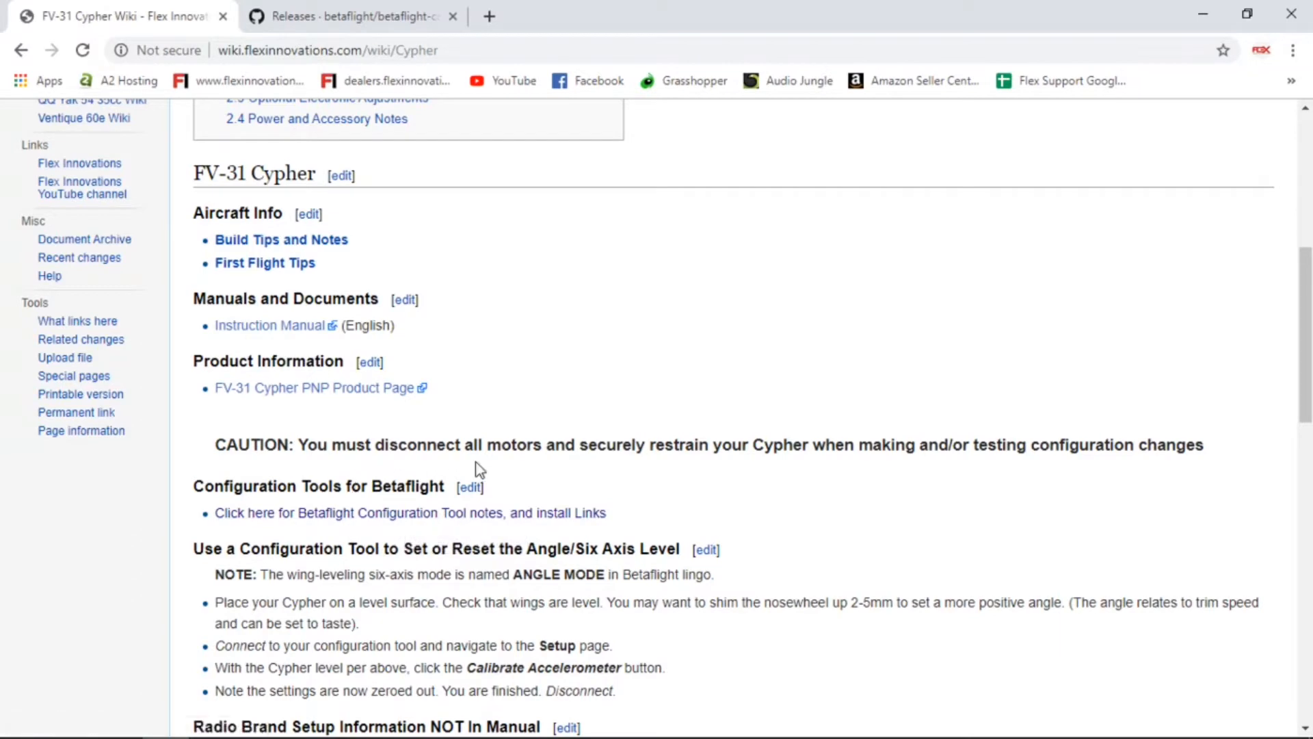
pyautogui.scroll(-3)
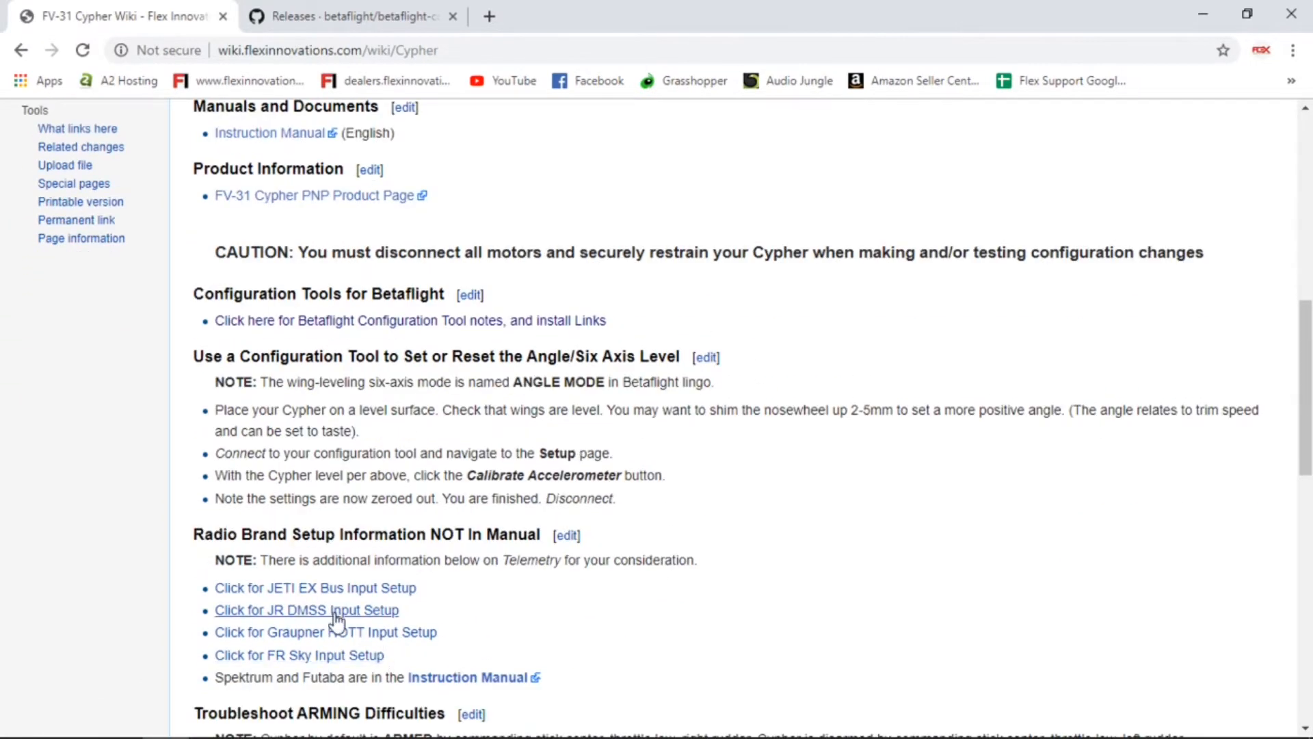
pyautogui.scroll(3)
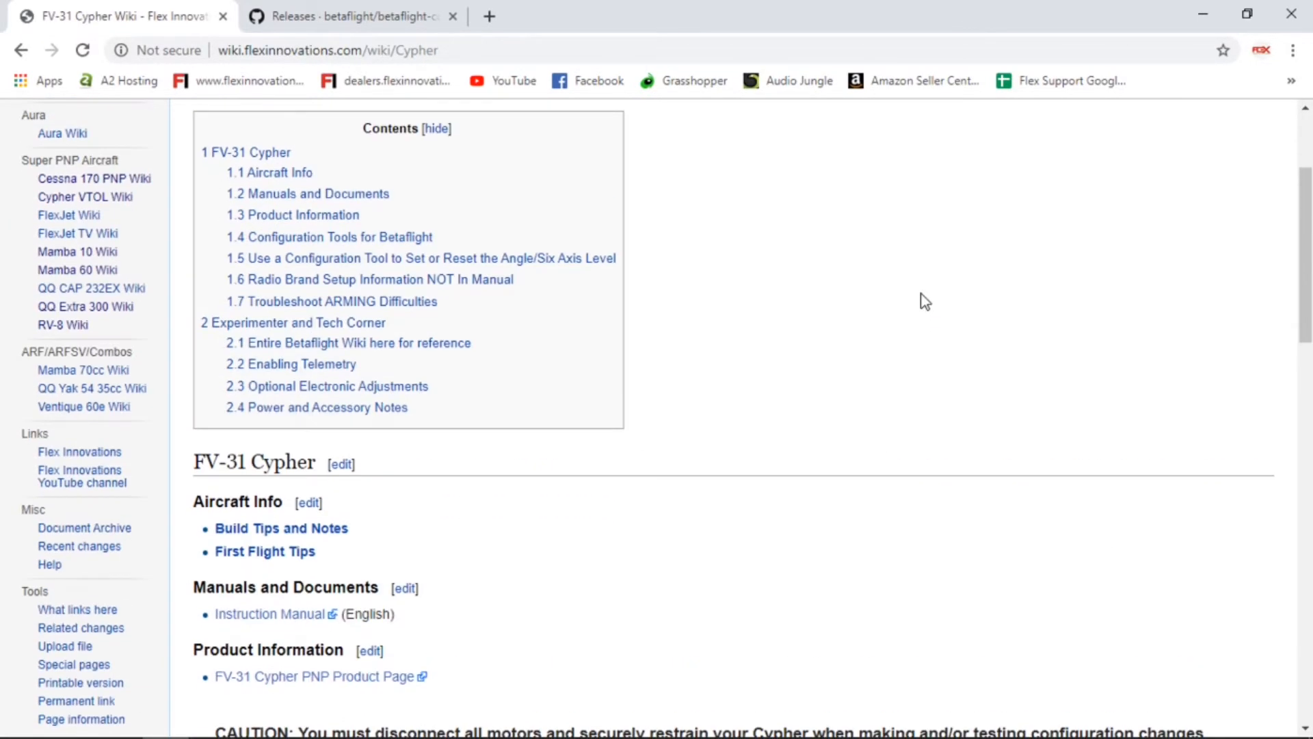
pyautogui.scroll(3)
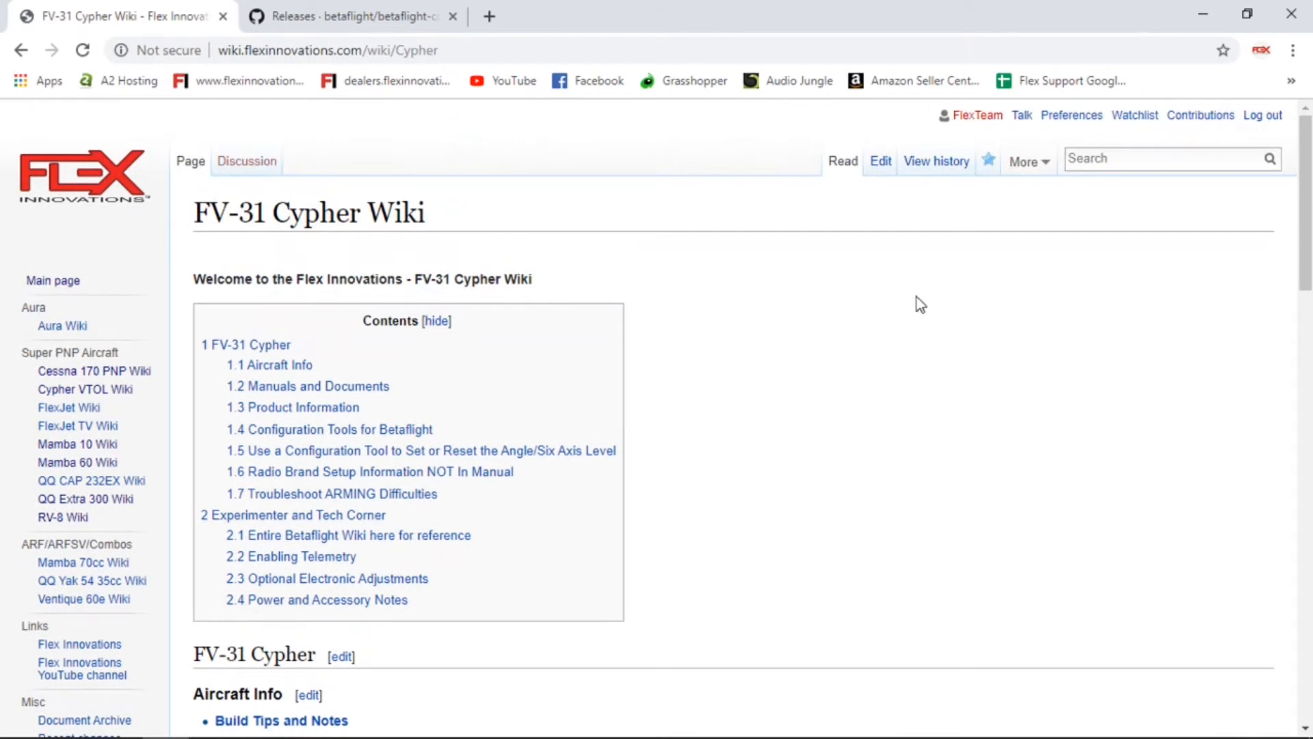
pyautogui.moveTo(209, 315)
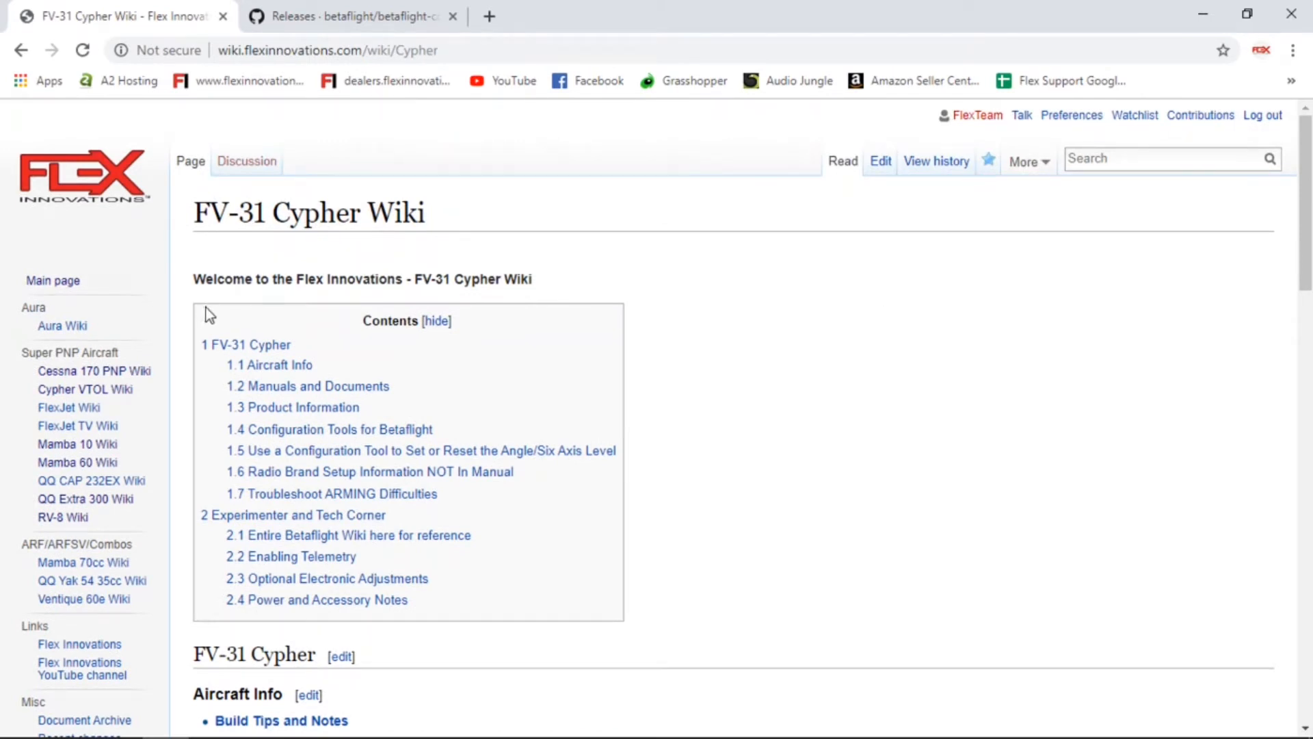
pyautogui.moveTo(334, 12)
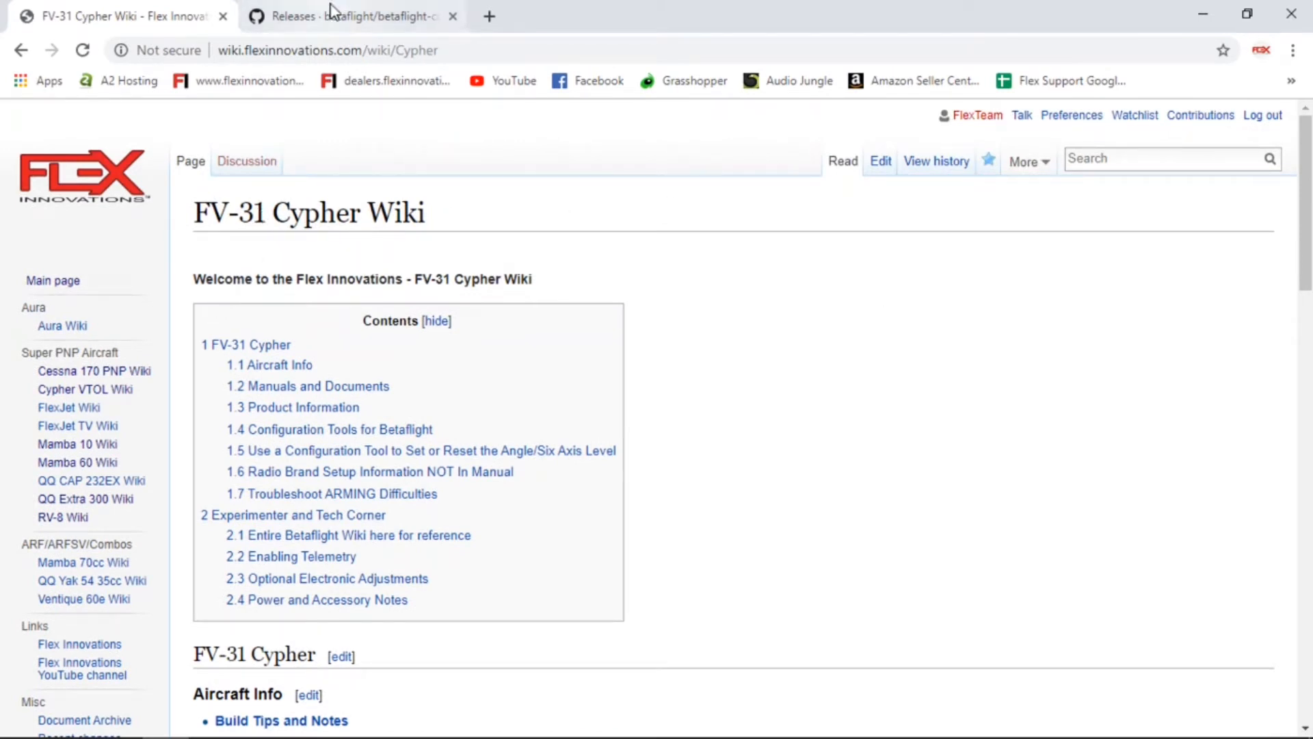
# Step: Switch to the betaflight-configurator Releases page listing 10.5.1 as the latest release
pyautogui.click(351, 16)
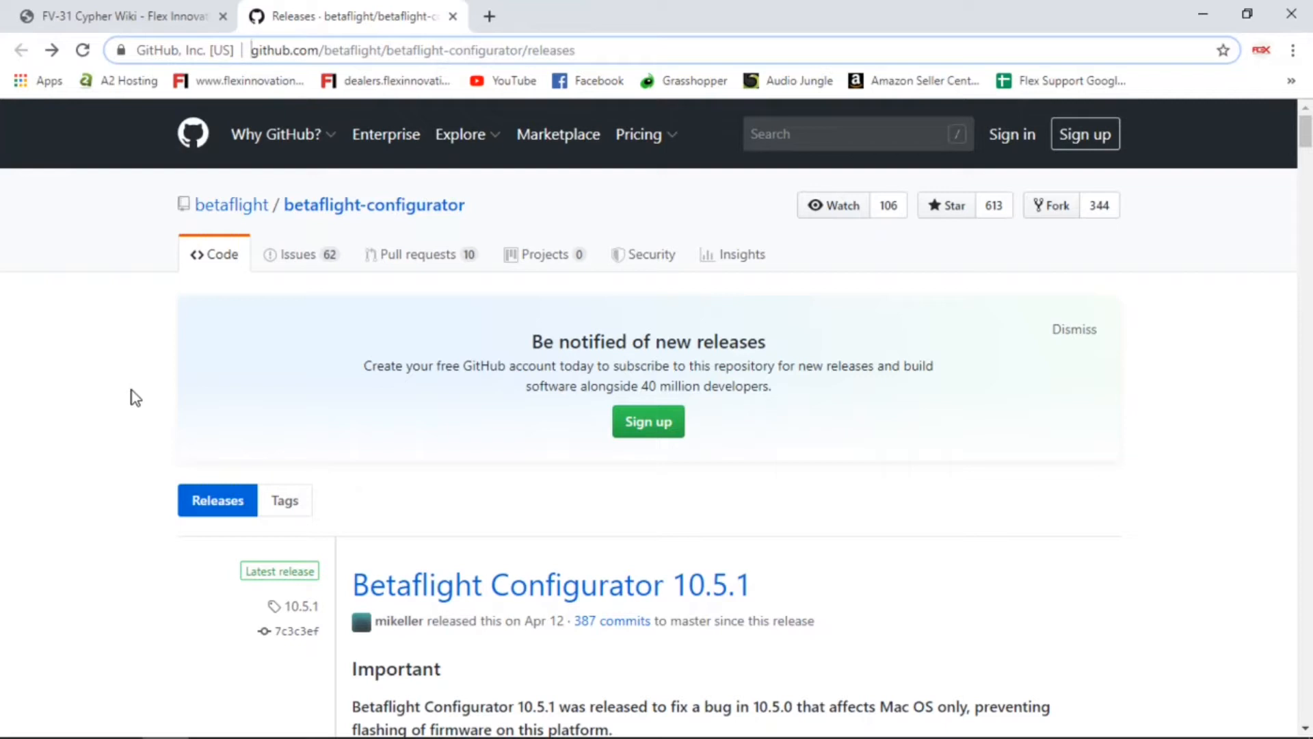
pyautogui.moveTo(250, 51)
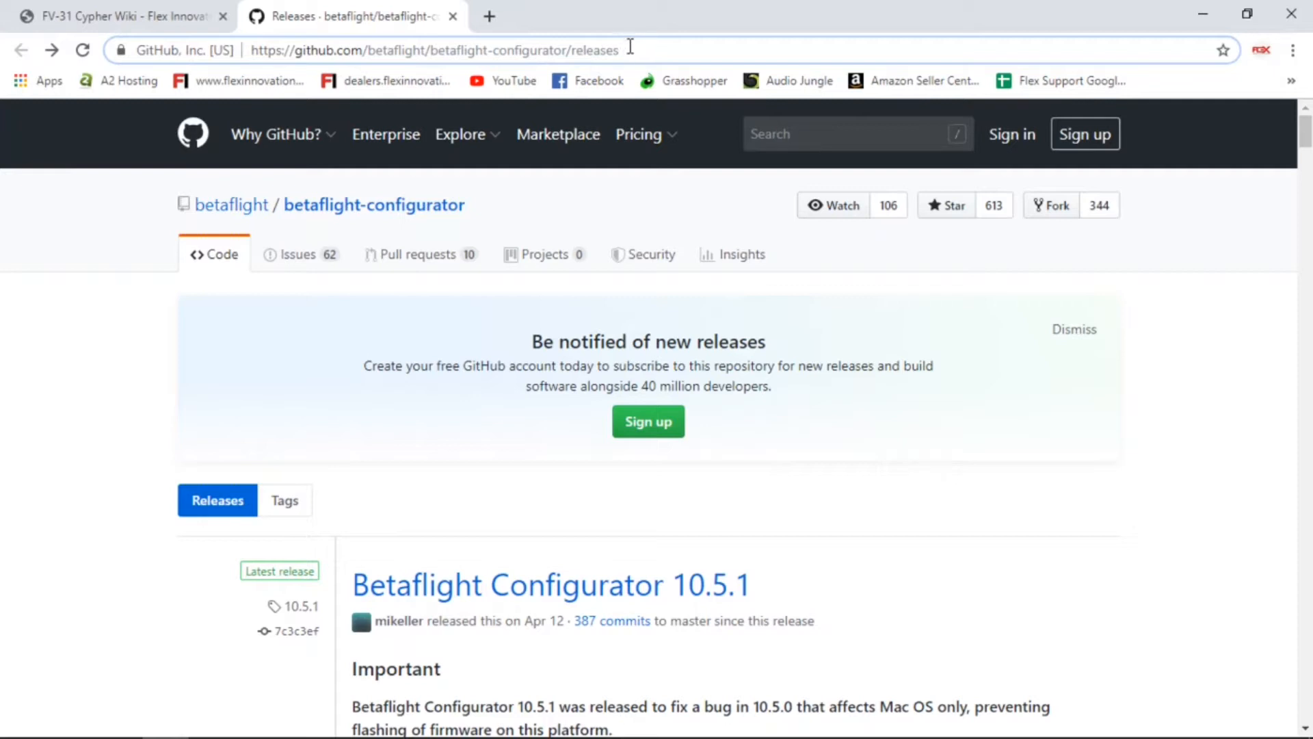
pyautogui.moveTo(565, 49)
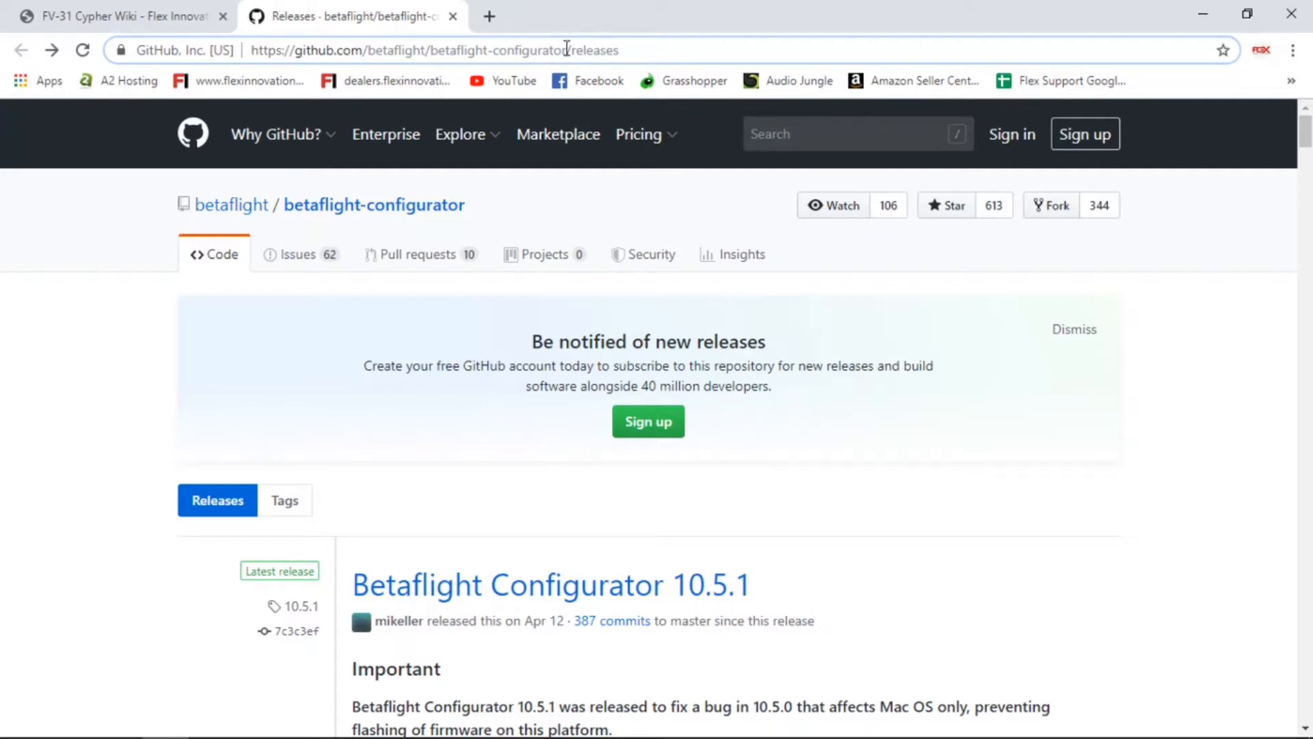
pyautogui.moveTo(122, 345)
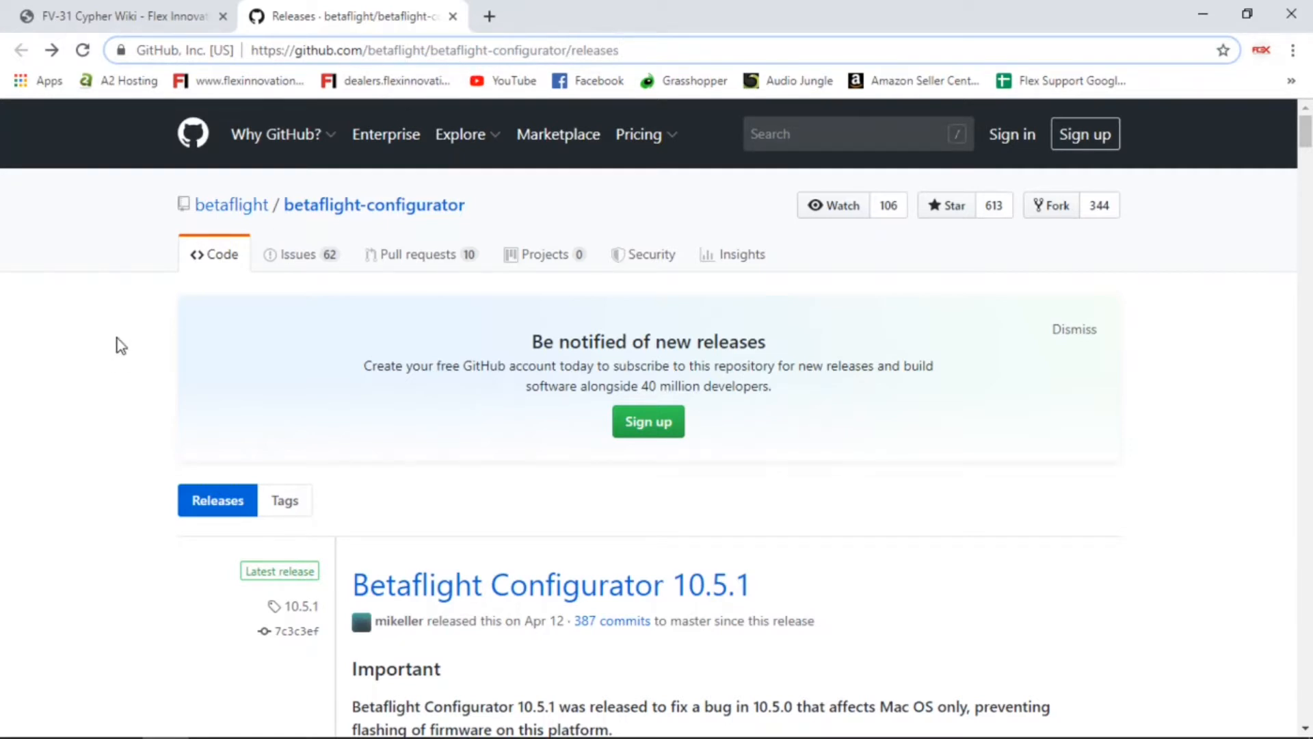
pyautogui.scroll(-3)
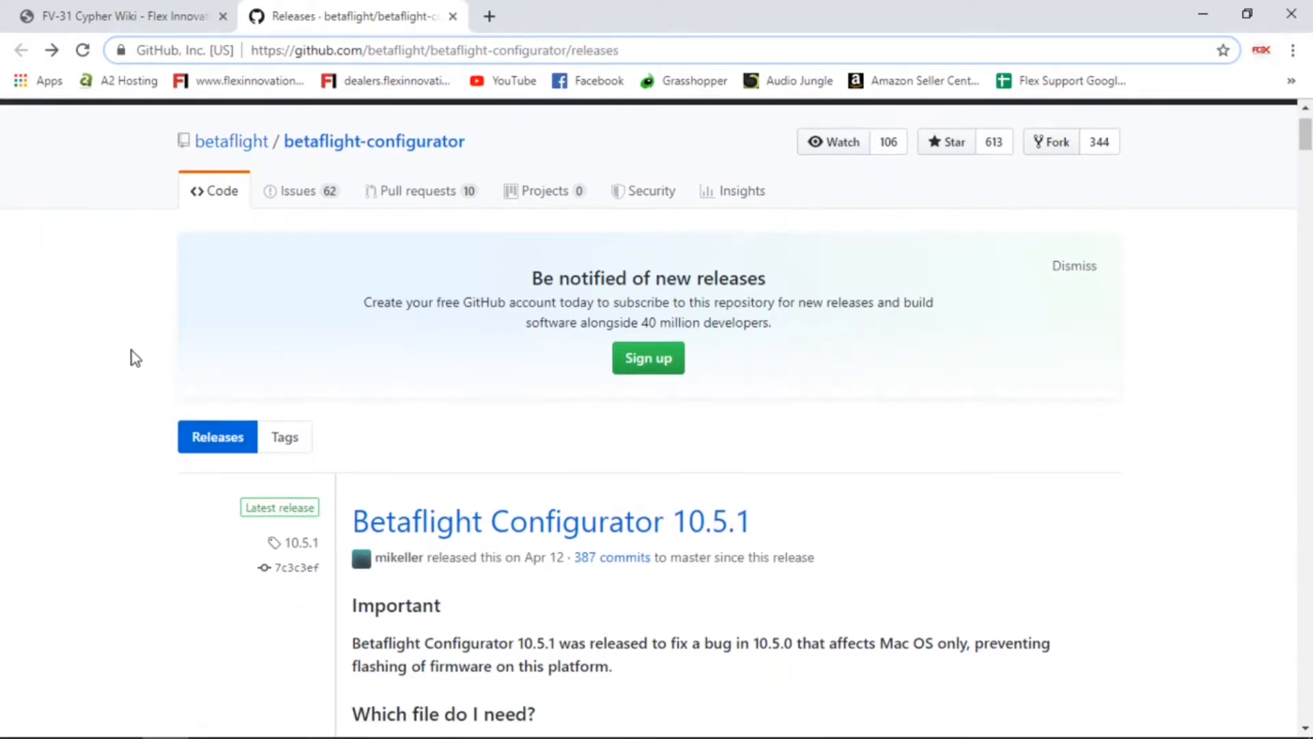
pyautogui.scroll(-3)
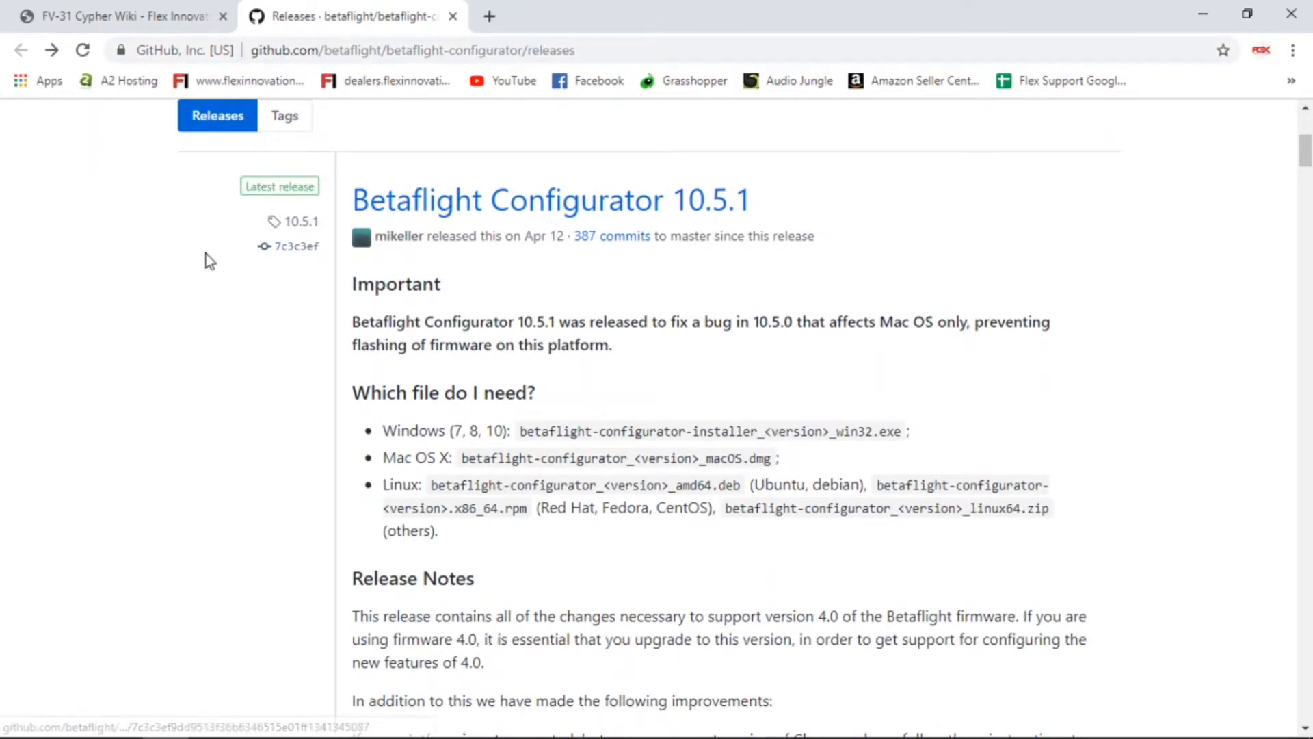
pyautogui.moveTo(327, 201)
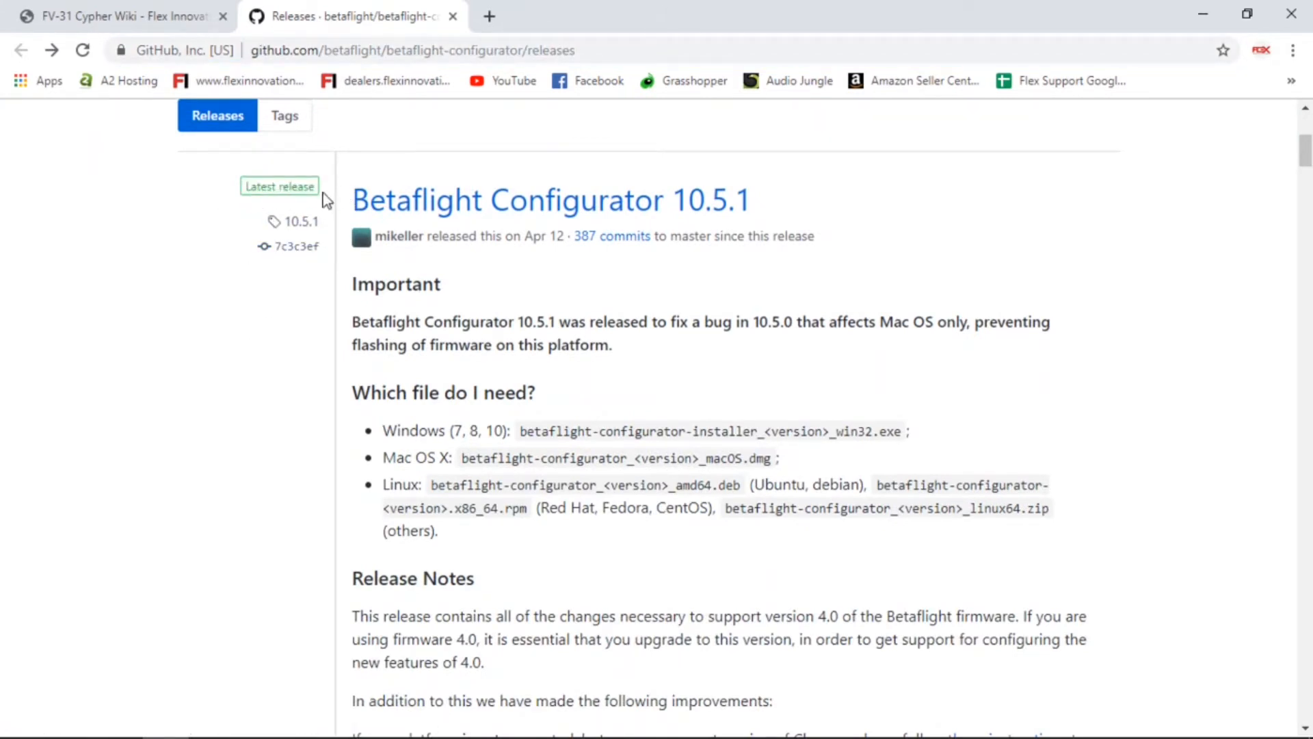
pyautogui.moveTo(279, 186)
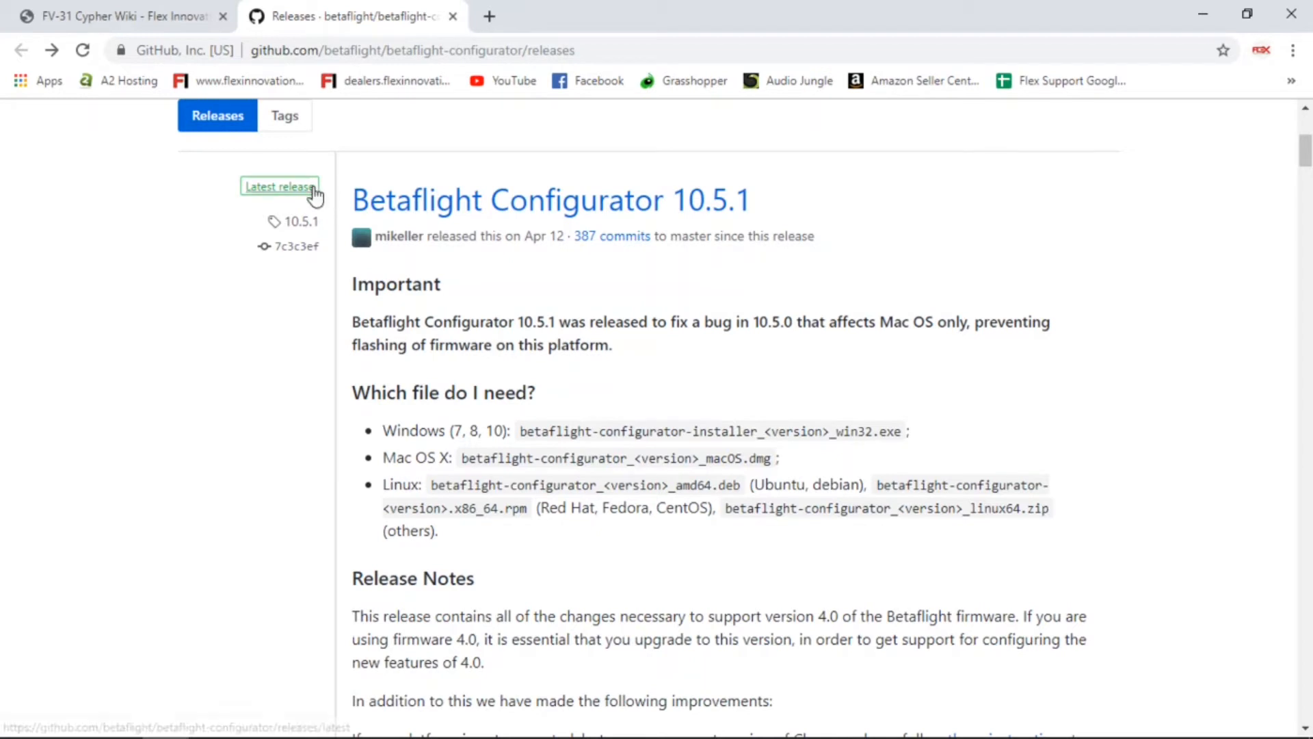
pyautogui.moveTo(114, 375)
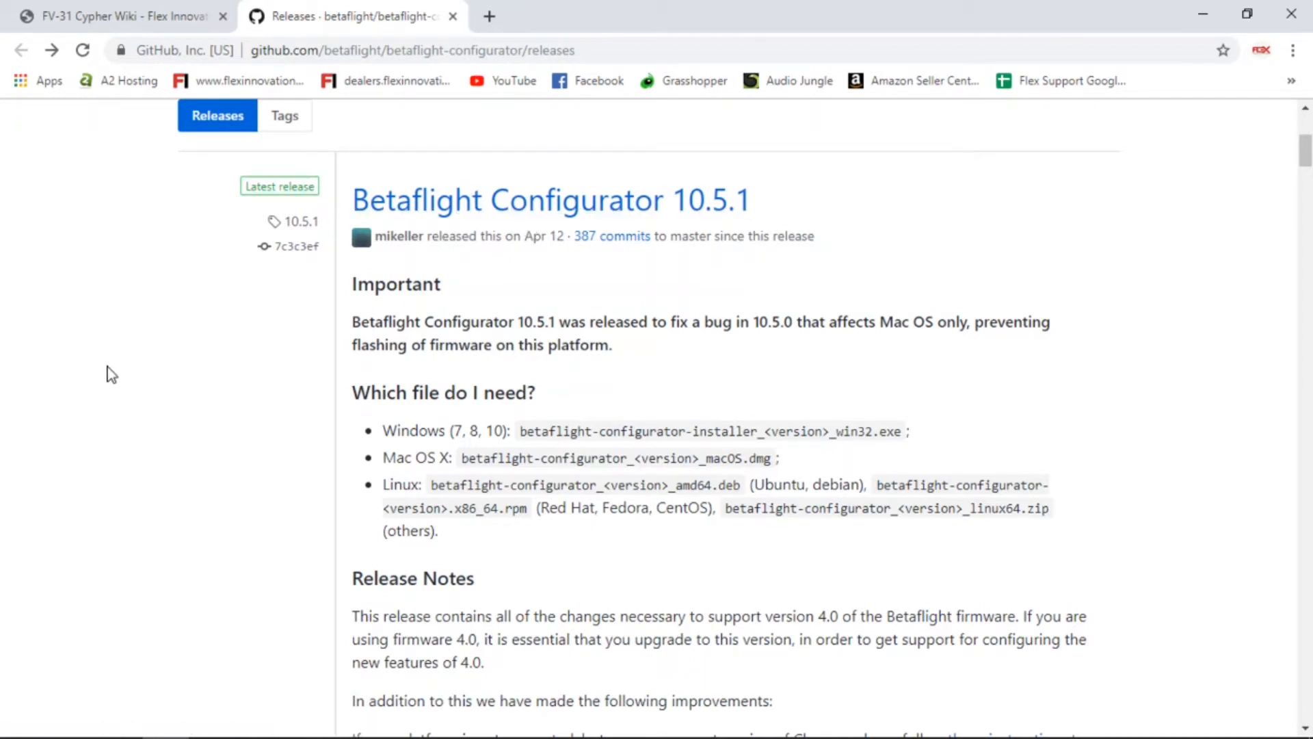
pyautogui.moveTo(558, 256)
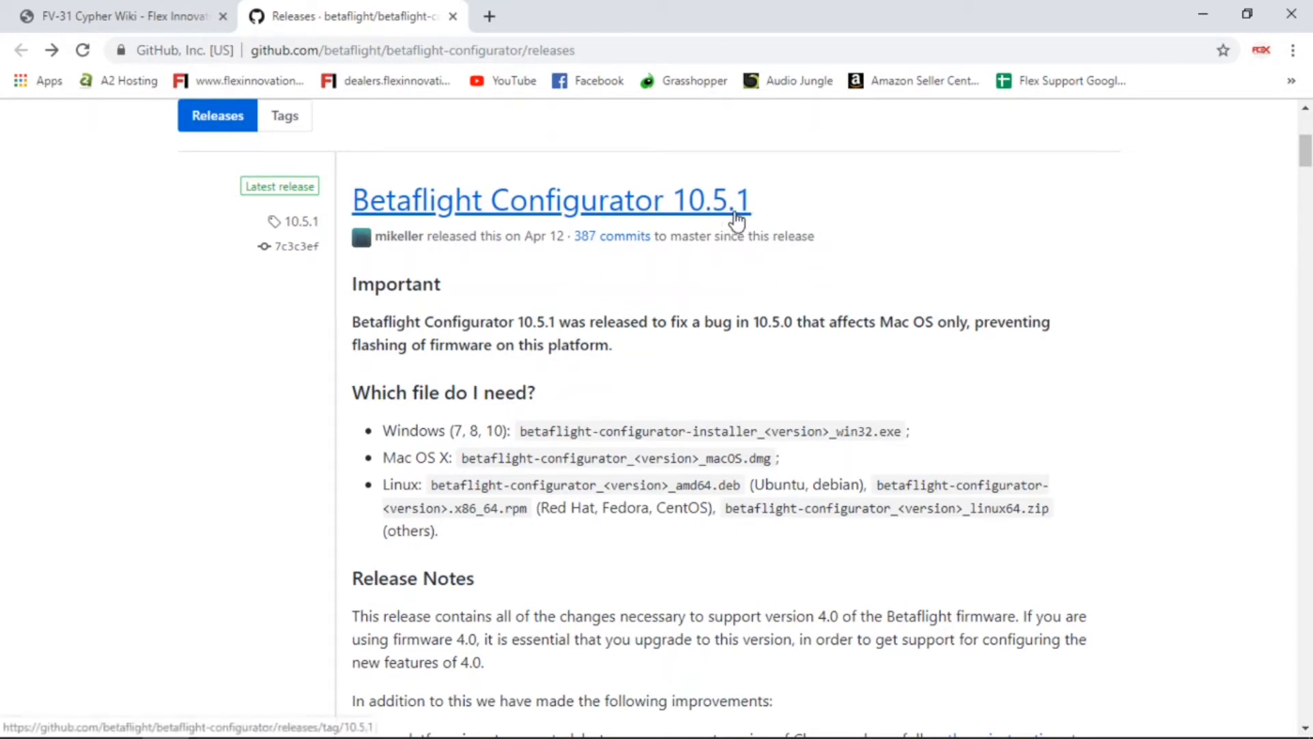
pyautogui.moveTo(772, 224)
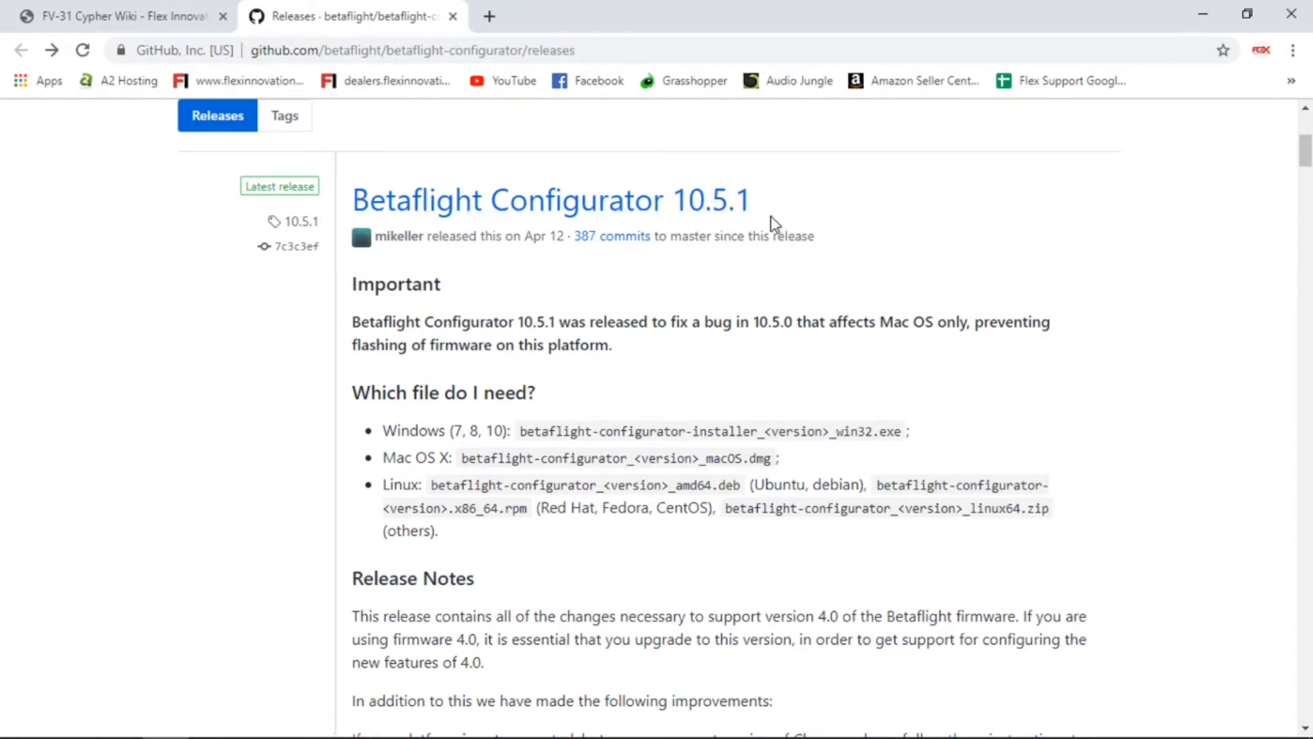
pyautogui.moveTo(677, 241)
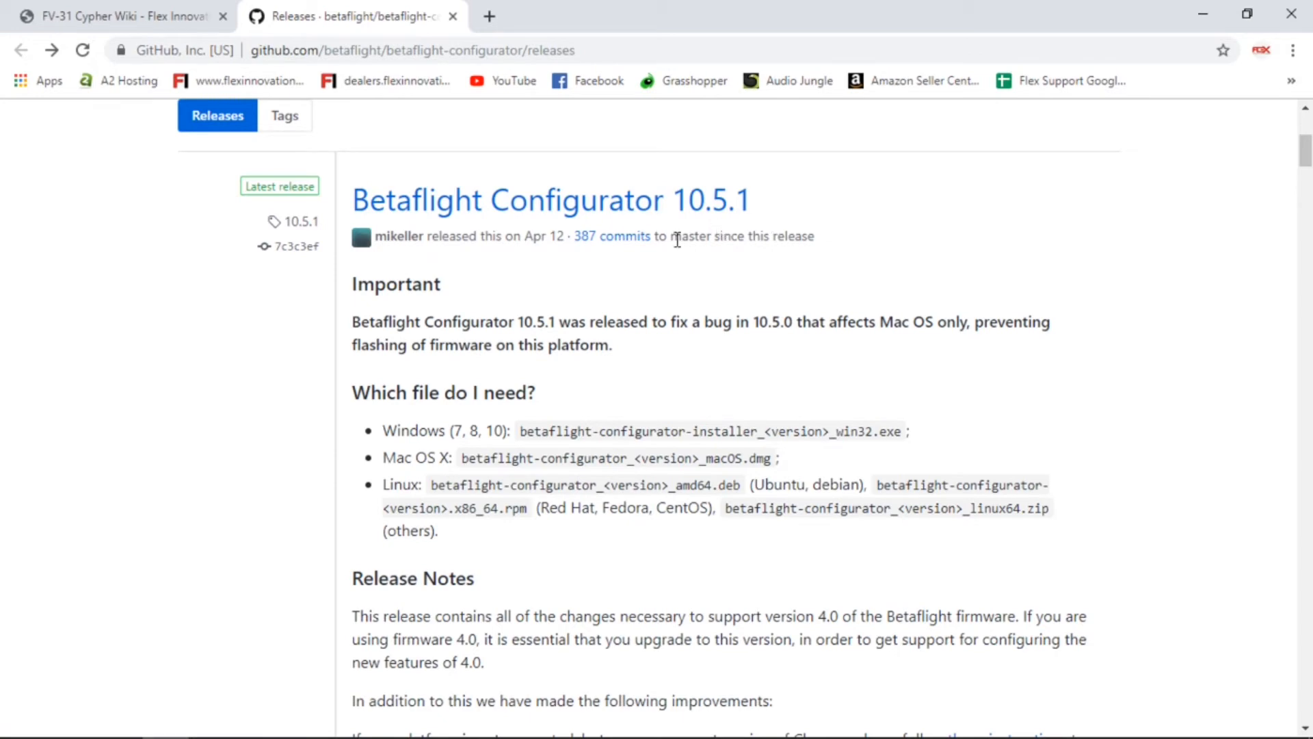
# Step: Bring the 10.5.1 release's Assets list with Windows, macOS and Linux installers into view
pyautogui.scroll(-3)
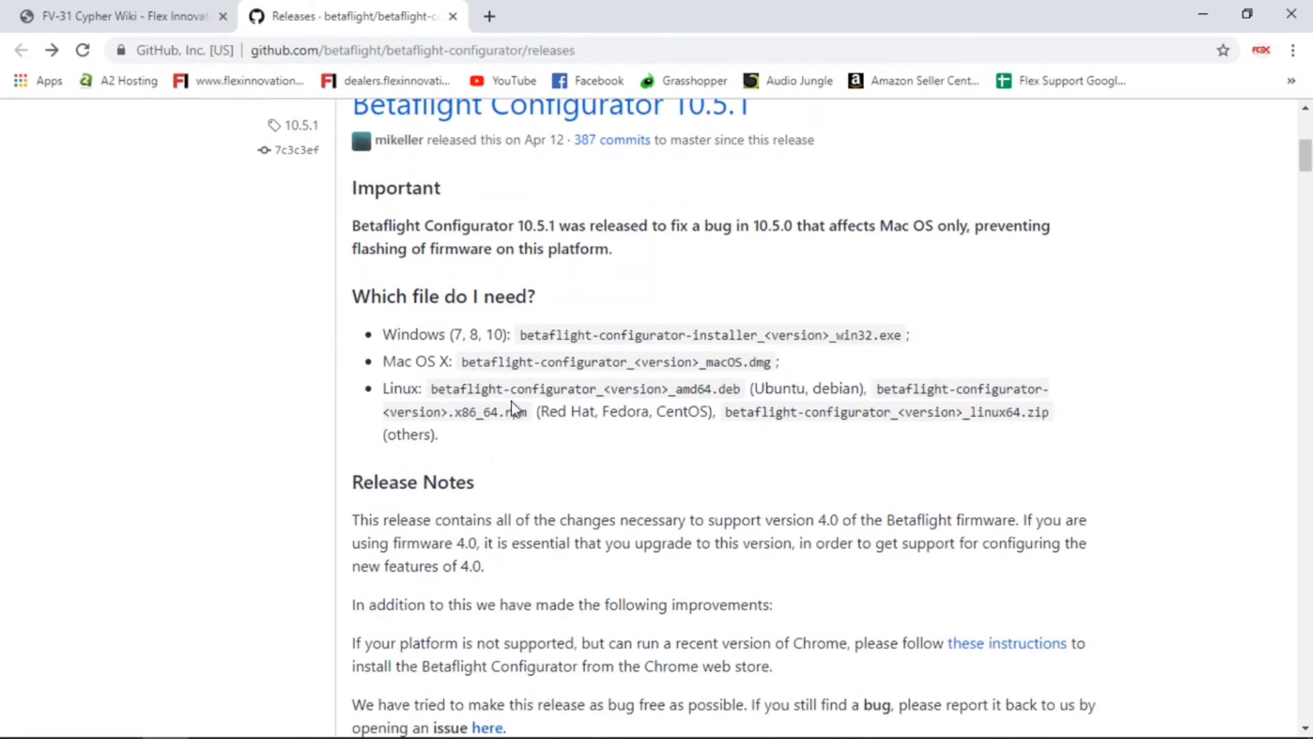
pyautogui.scroll(-3)
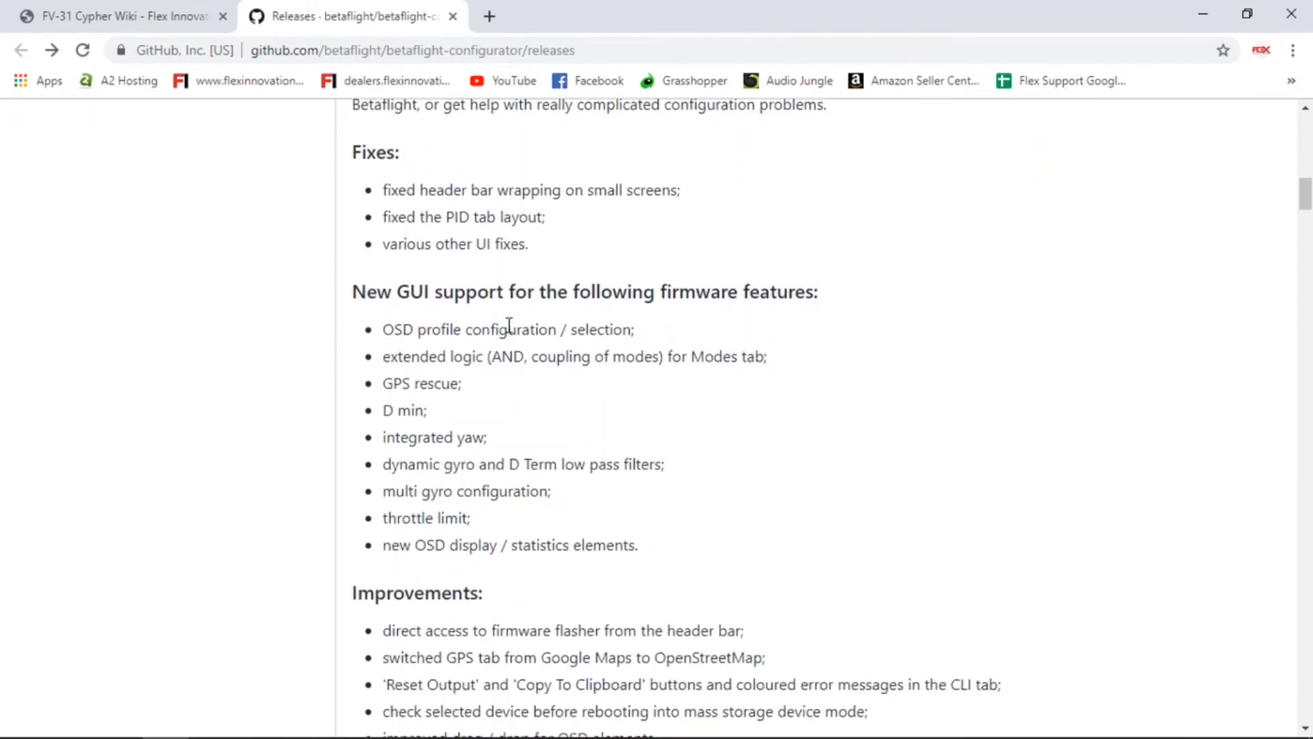
pyautogui.scroll(-3)
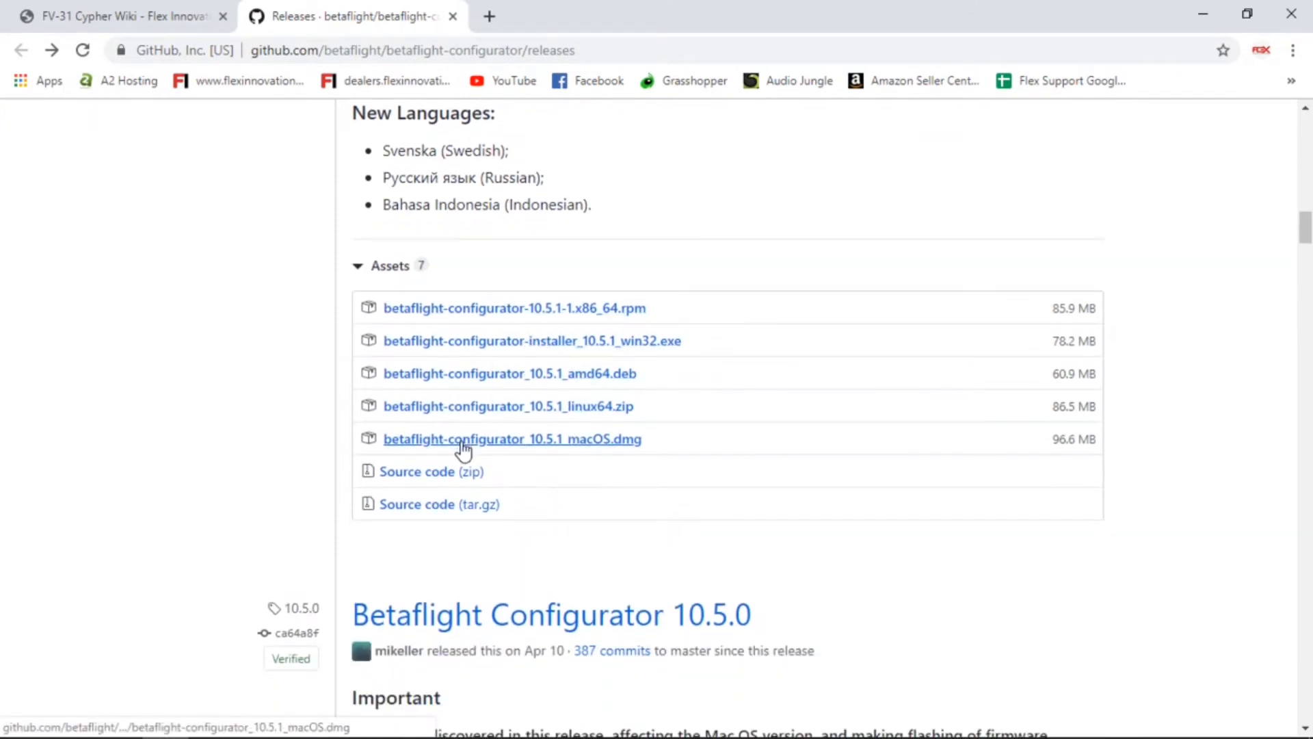
pyautogui.moveTo(599, 454)
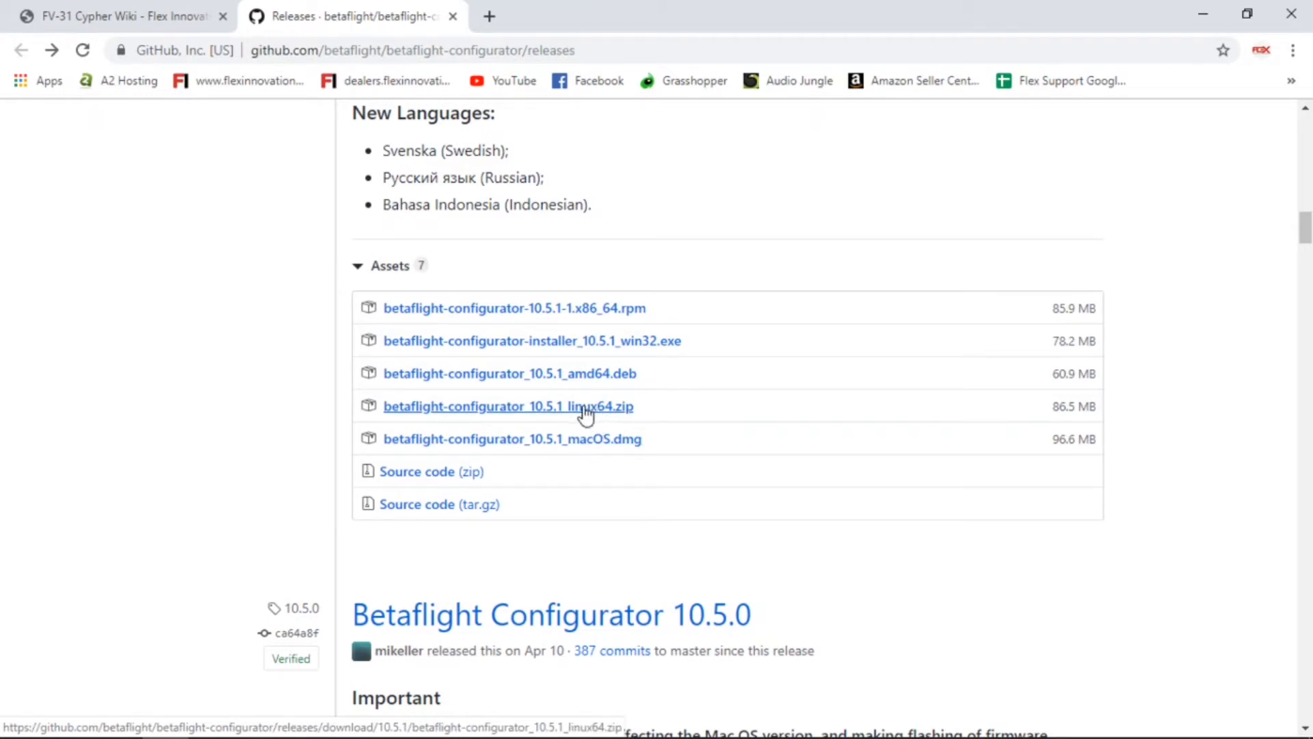
pyautogui.moveTo(624, 341)
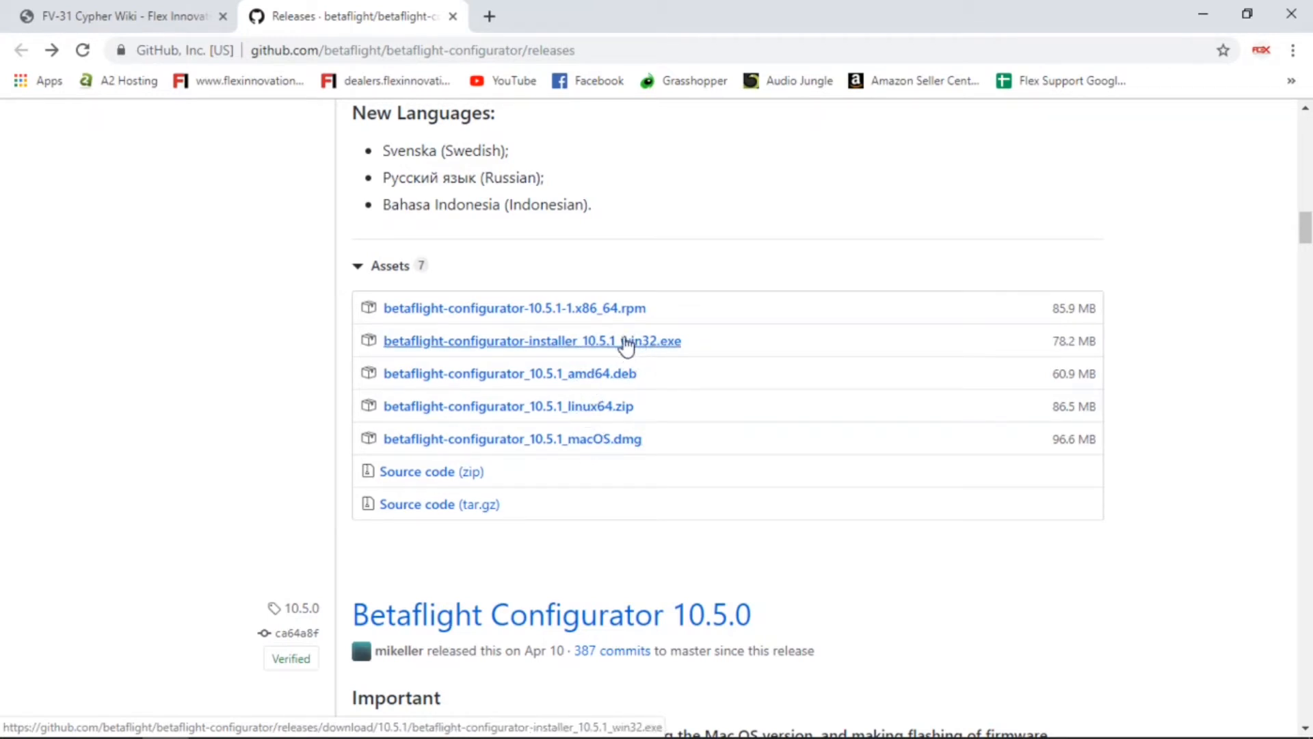
pyautogui.moveTo(636, 352)
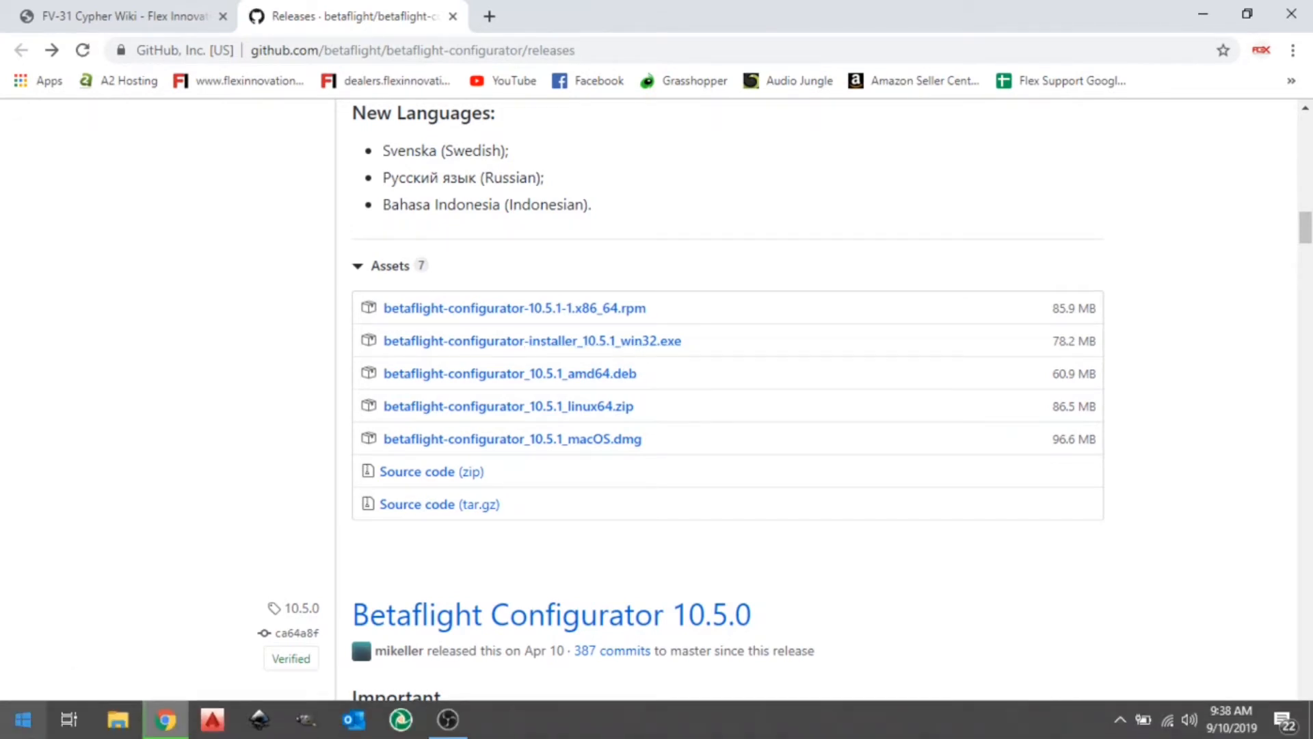
# Step: Download betaflight-configurator-installer_10.5.1_win32.exe (78.2 MB) and show the download's options
pyautogui.click(531, 341)
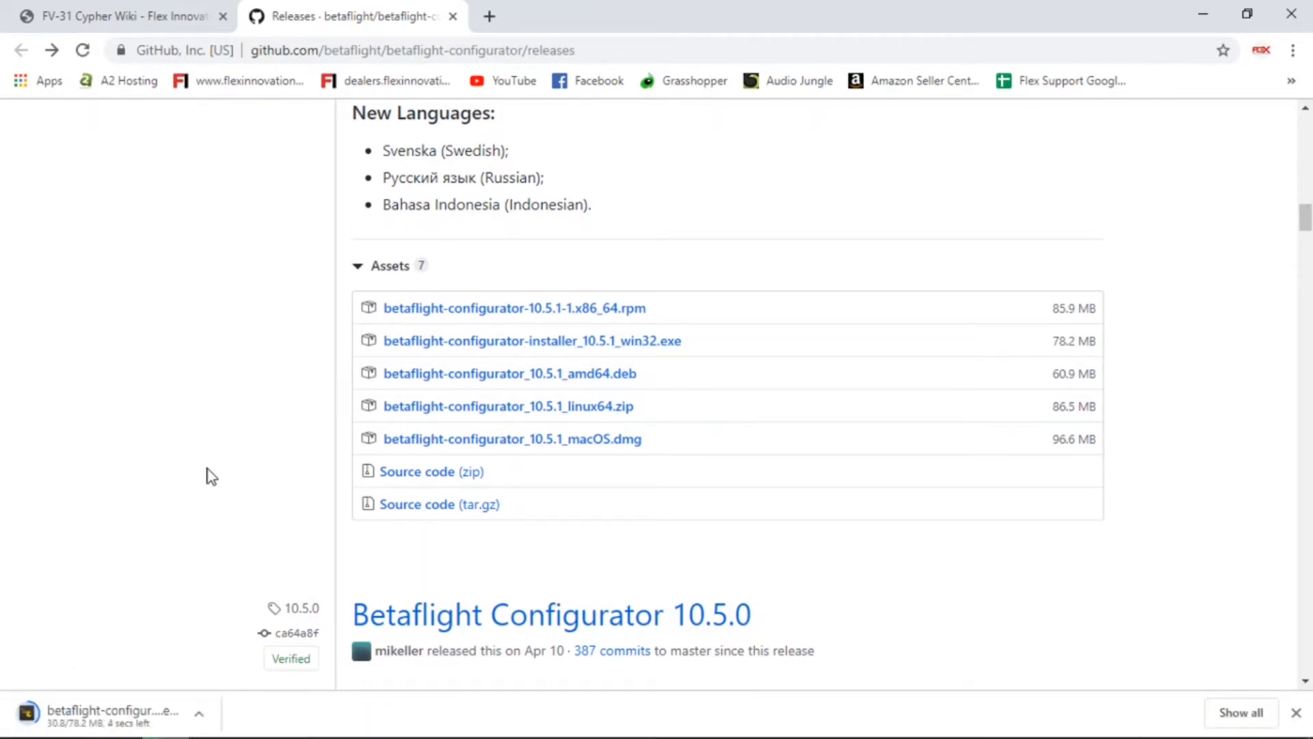
pyautogui.moveTo(612, 346)
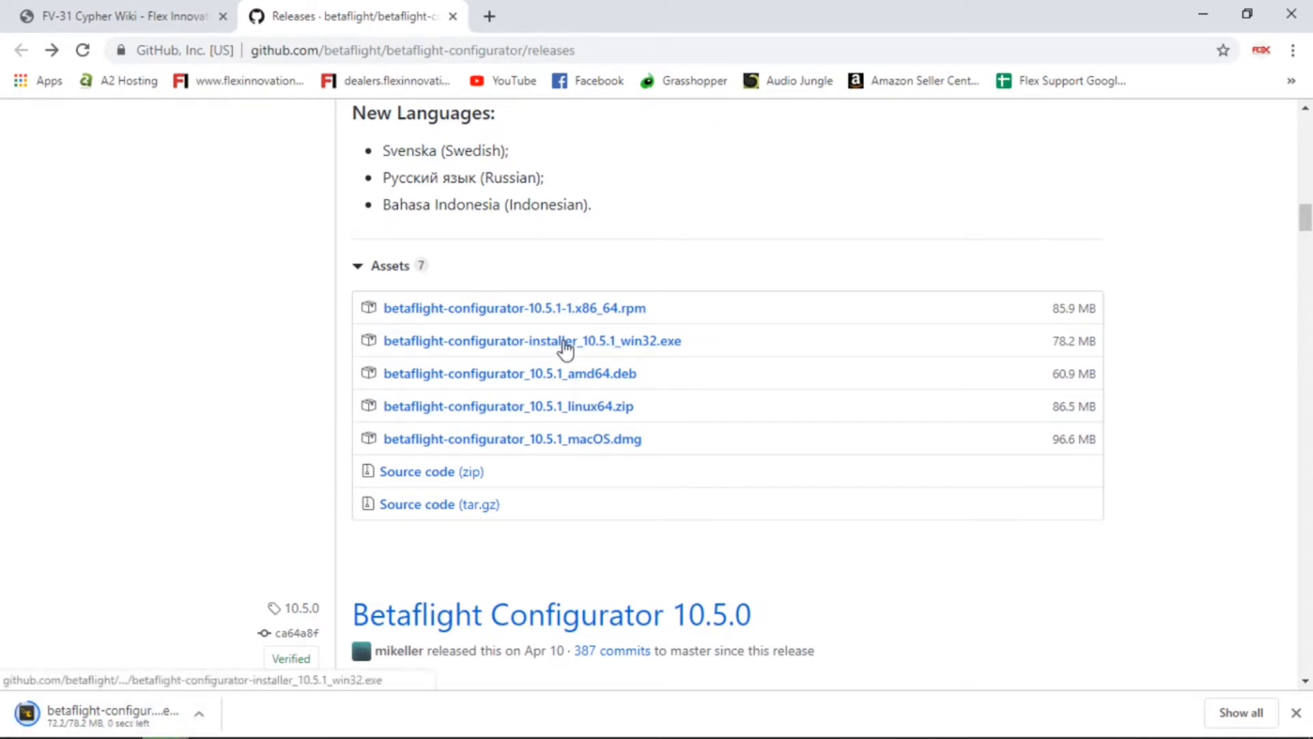
pyautogui.rightClick(532, 340)
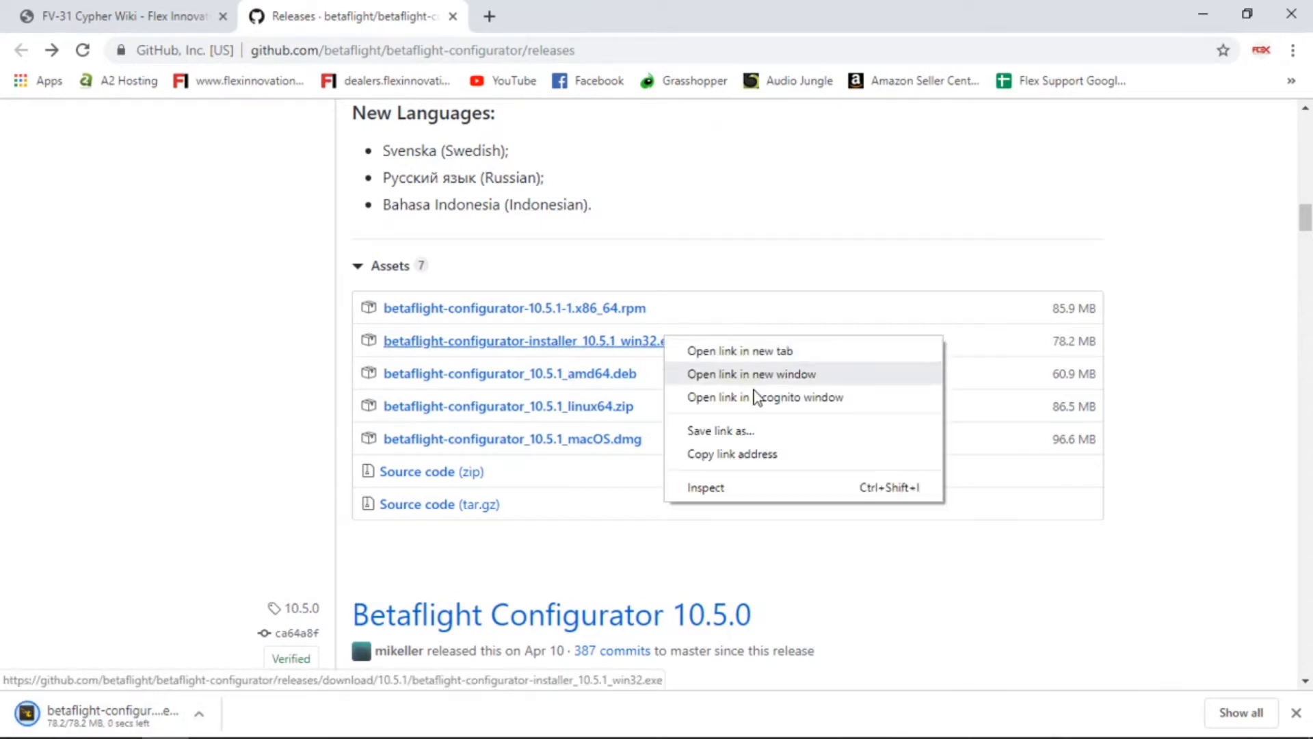
pyautogui.moveTo(756, 435)
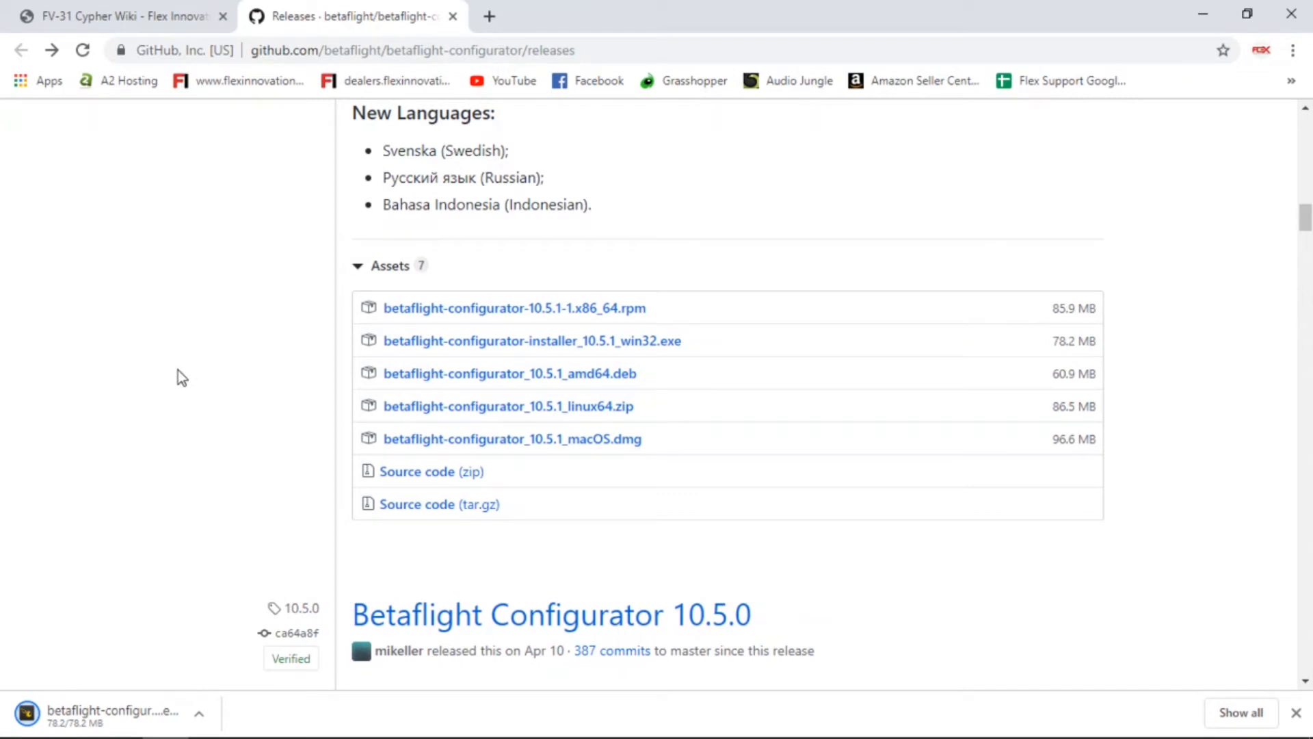
pyautogui.moveTo(193, 714)
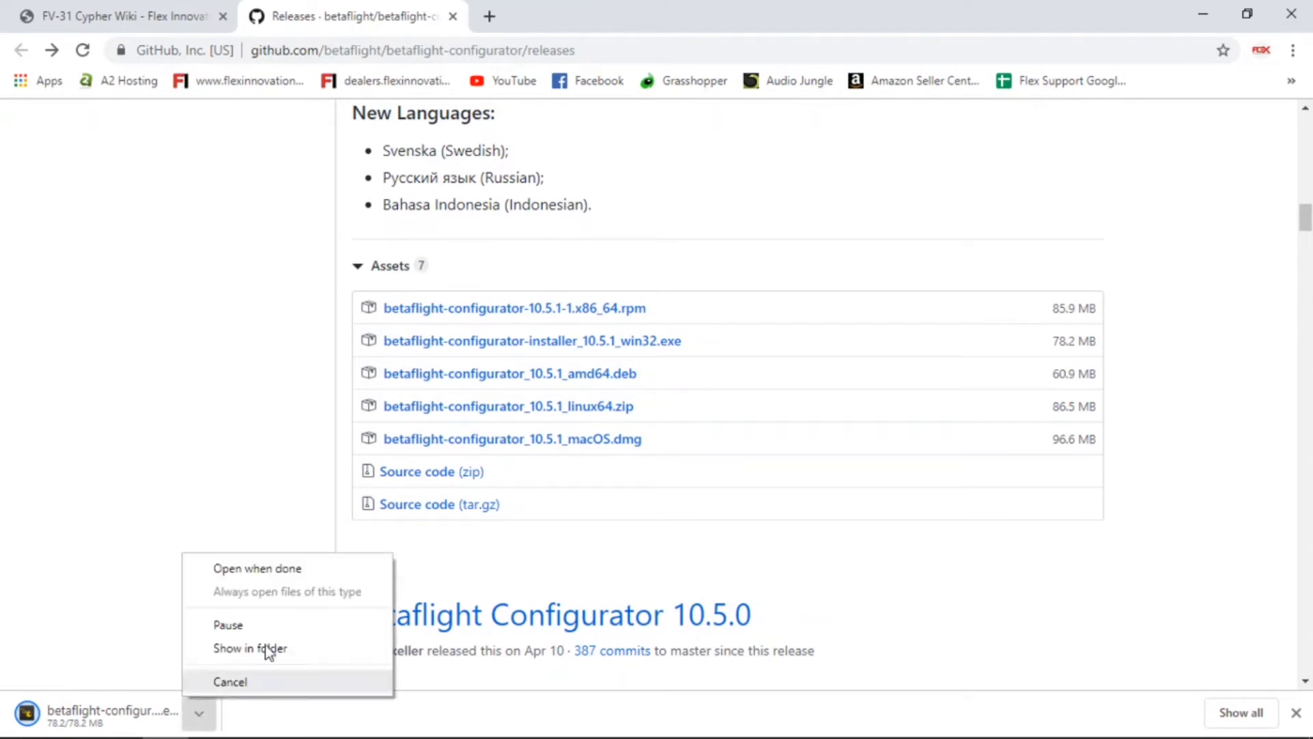
# Step: Launch the downloaded installer so the setup wizard's GNU GPL License Agreement appears
pyautogui.click(226, 453)
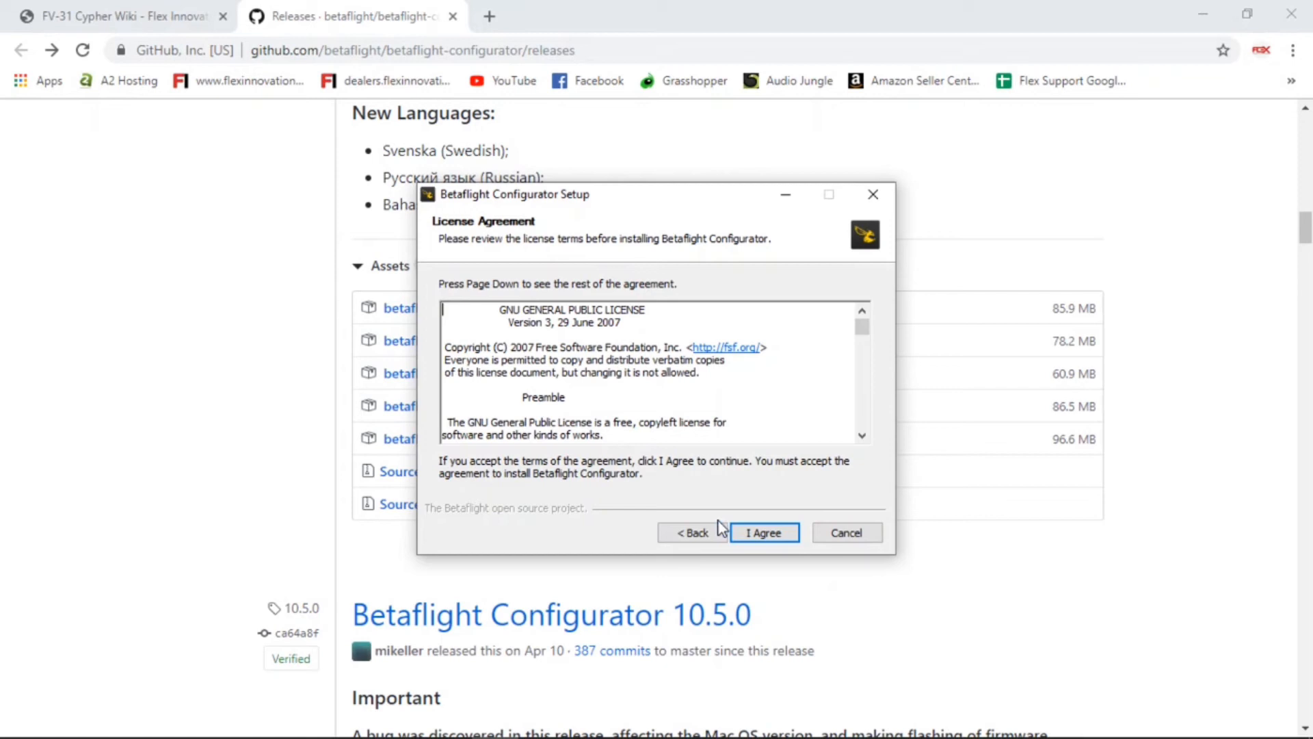
# Step: Agree to the license and install Betaflight Configurator into the default destination folder
pyautogui.click(764, 532)
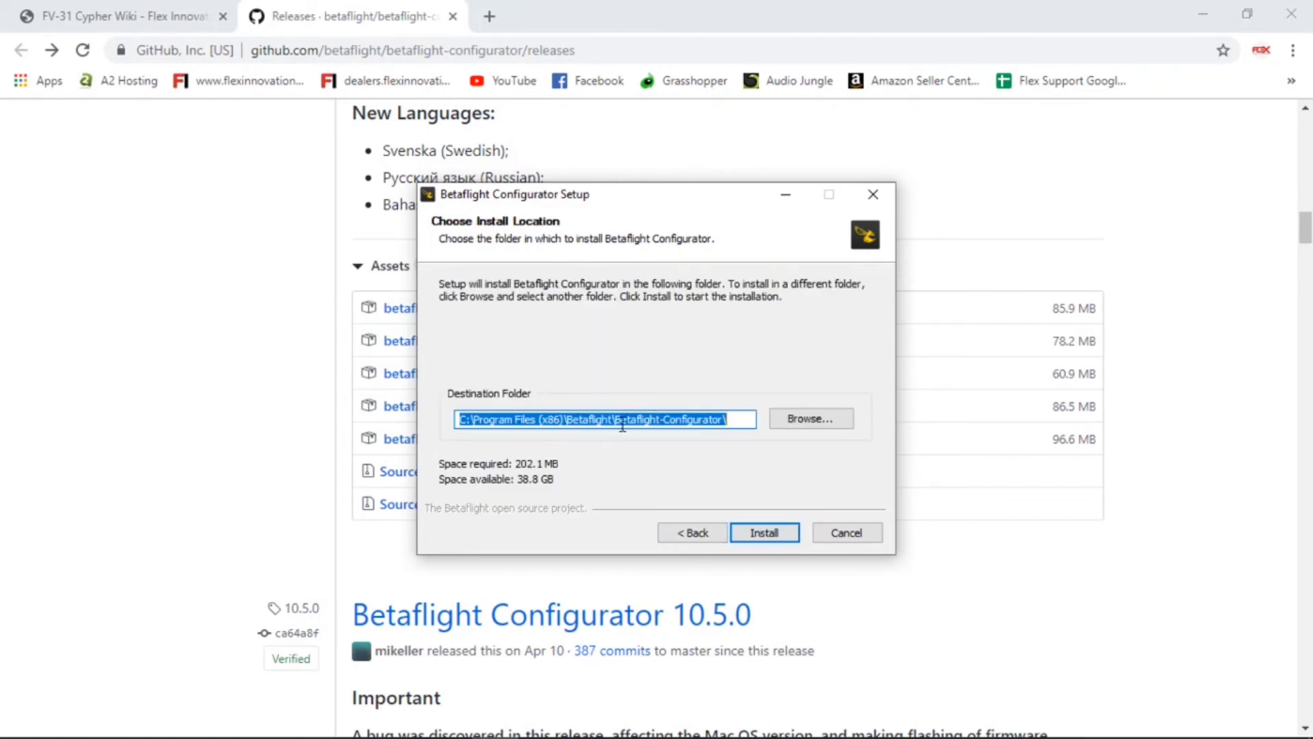
pyautogui.moveTo(745, 484)
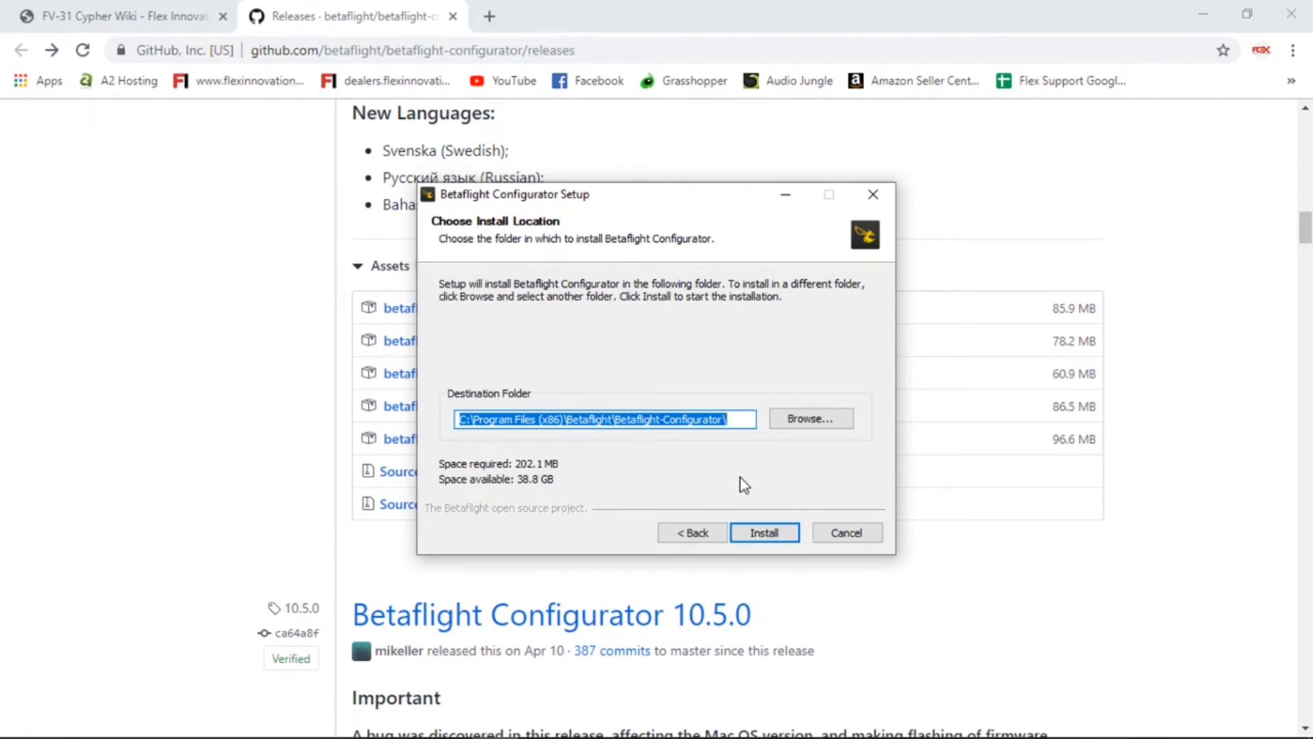
pyautogui.click(763, 532)
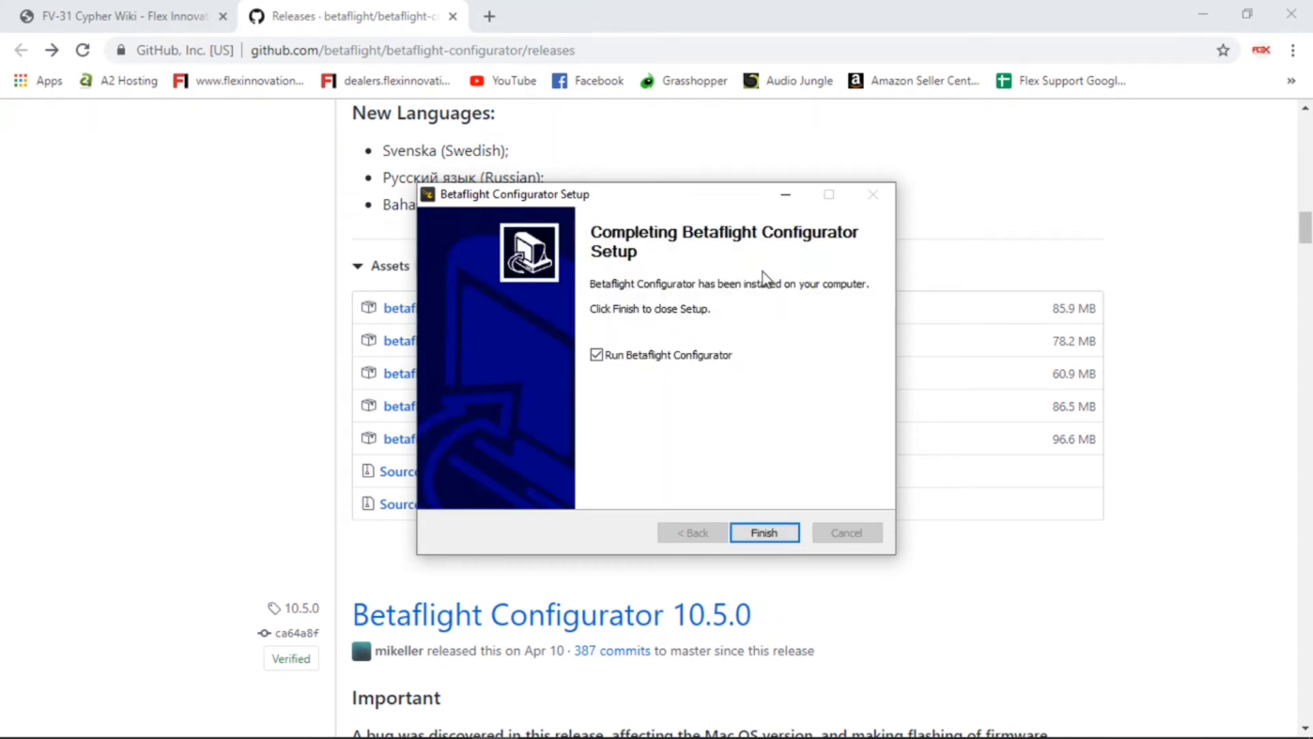
pyautogui.moveTo(562, 351)
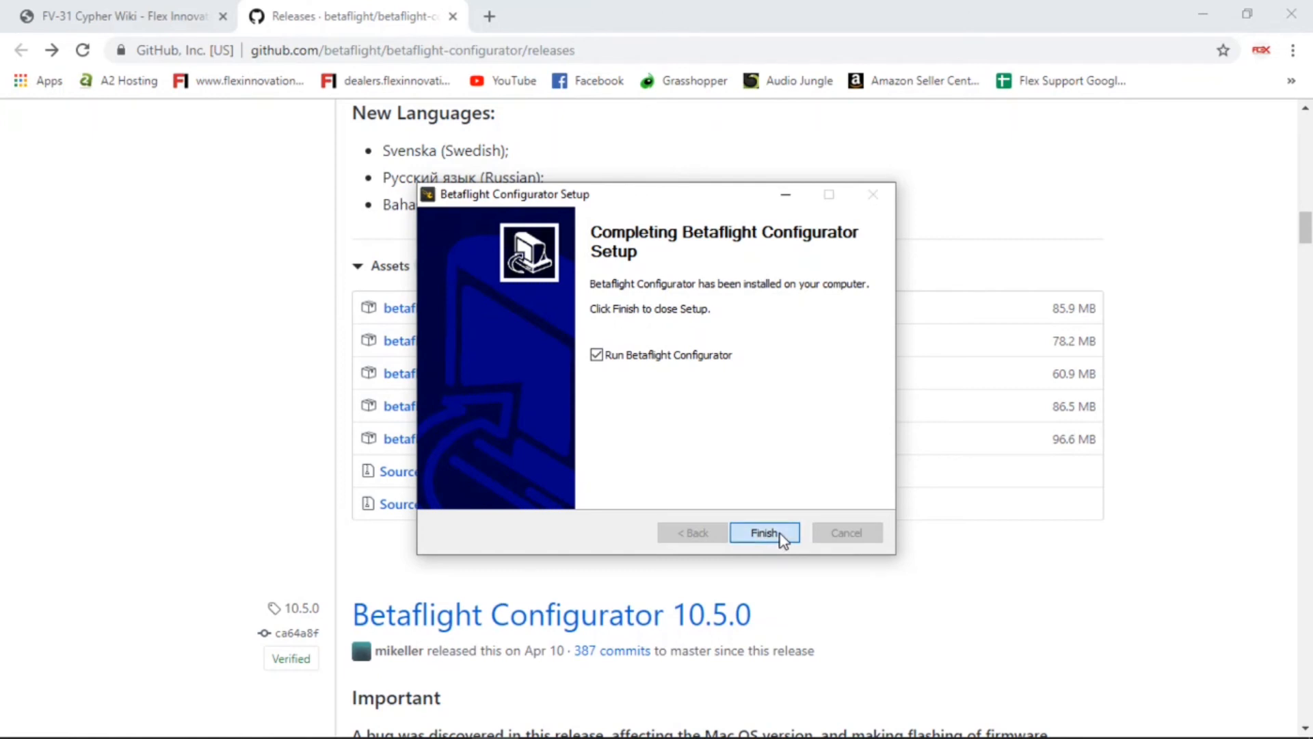
# Step: Finish setup with 'Run Betaflight Configurator' left checked
pyautogui.click(763, 532)
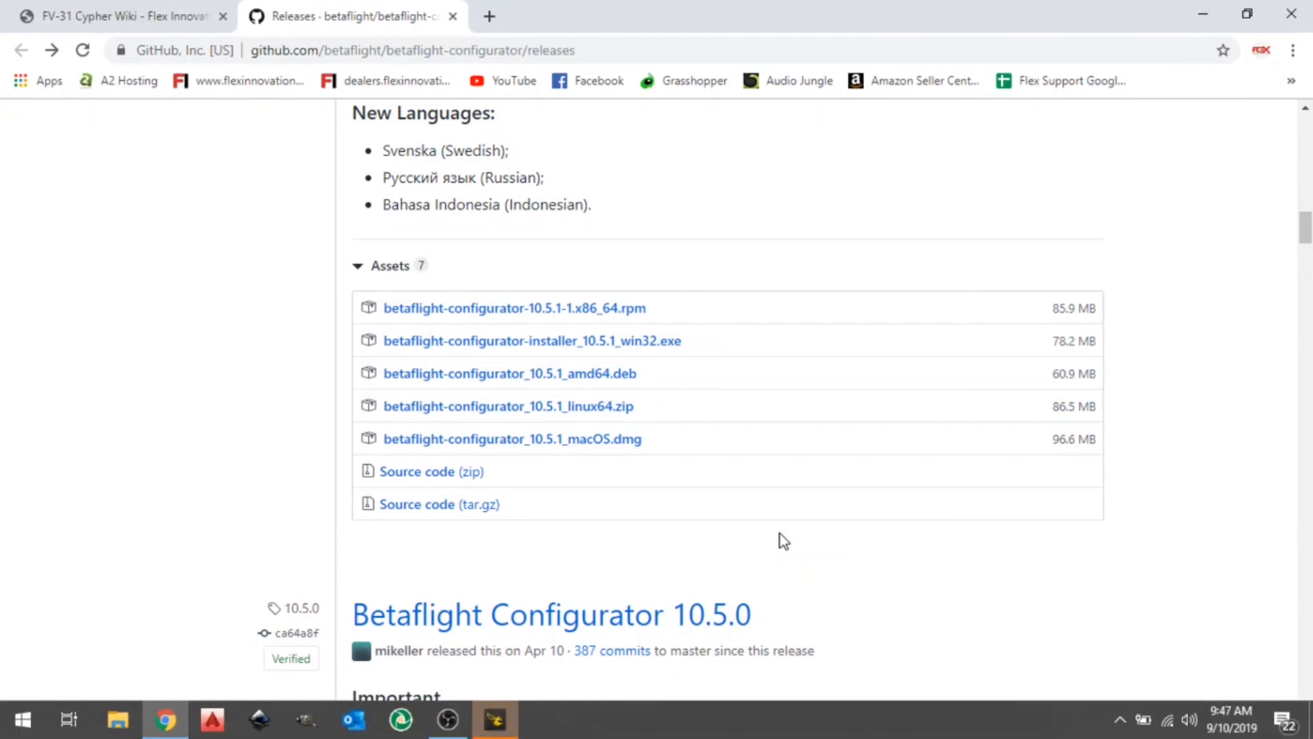
# Step: Bring Betaflight Configurator 10.5.1 forward on its Welcome screen
pyautogui.click(494, 718)
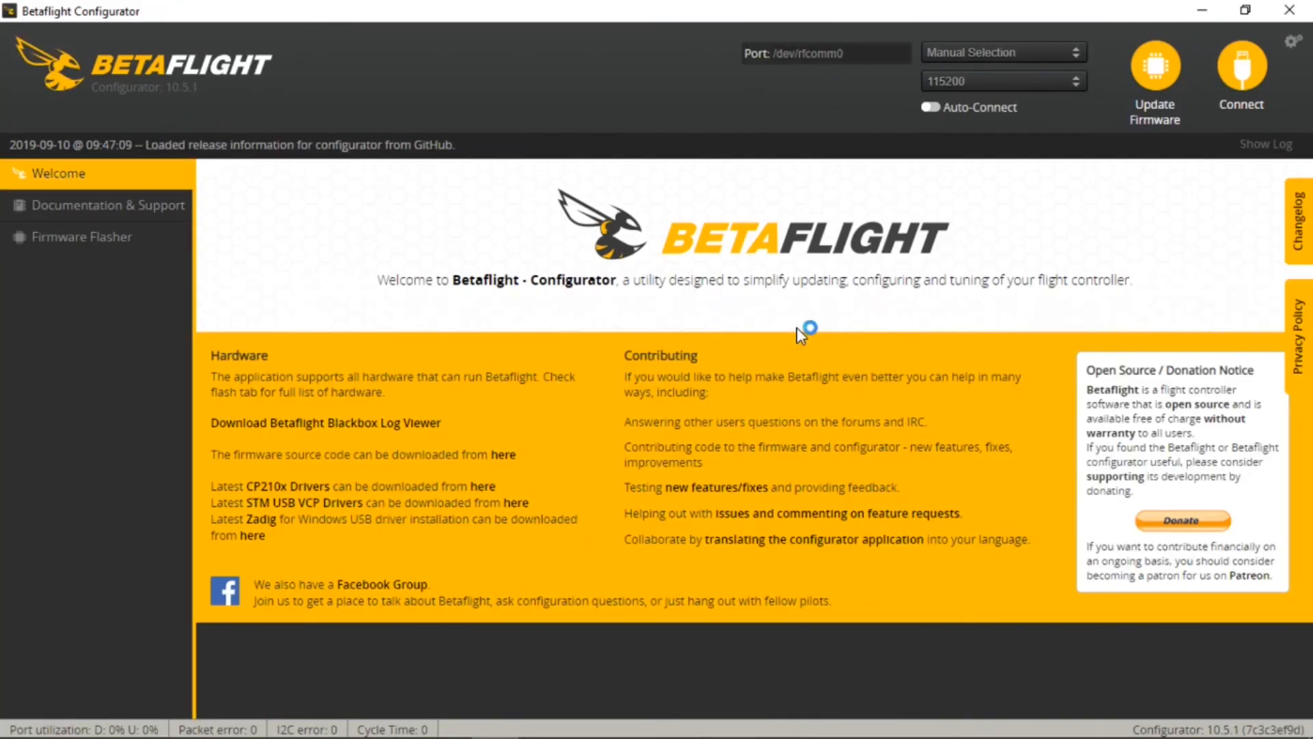
pyautogui.moveTo(798, 336)
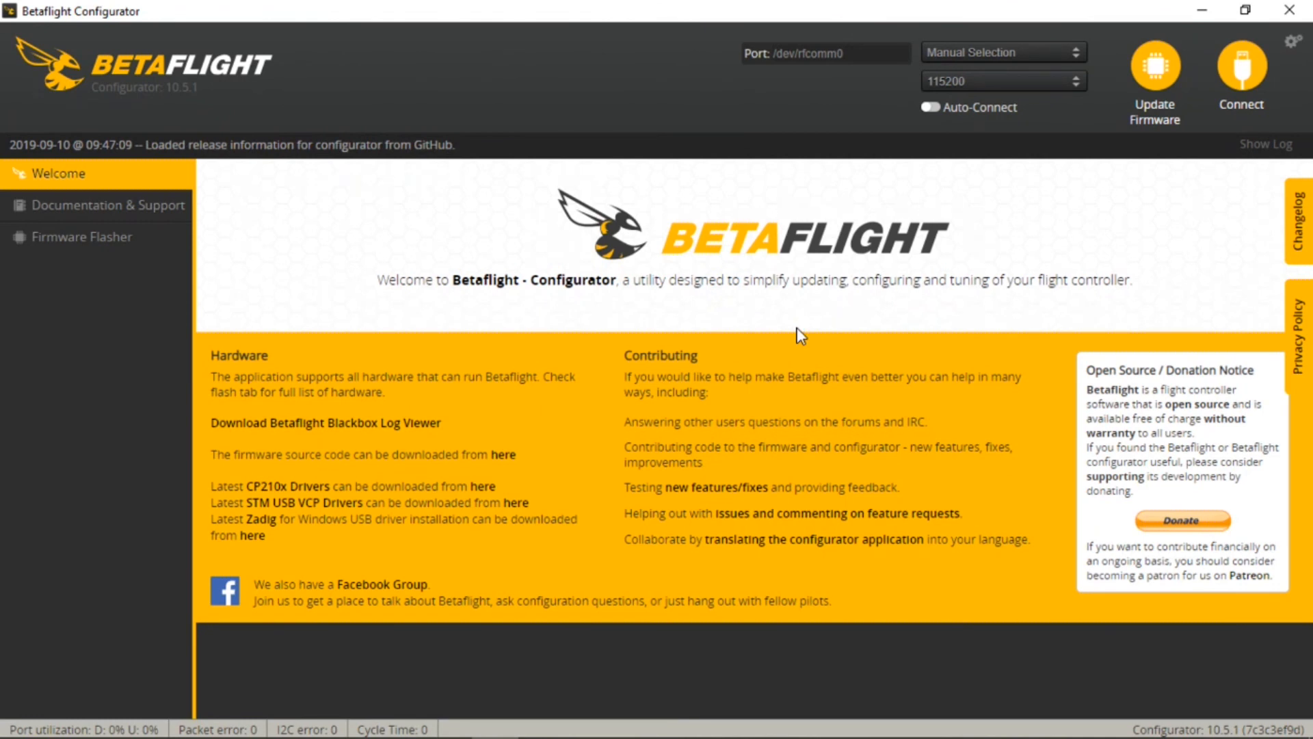
pyautogui.moveTo(489, 413)
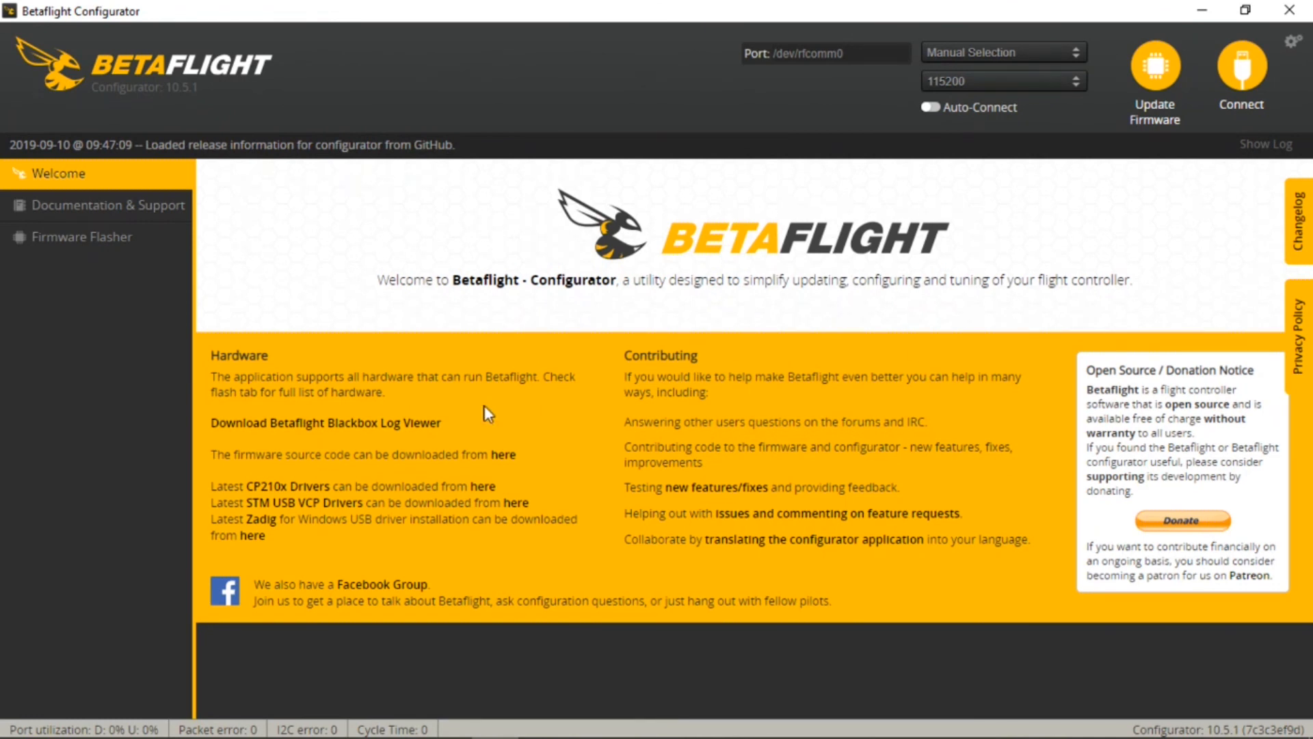